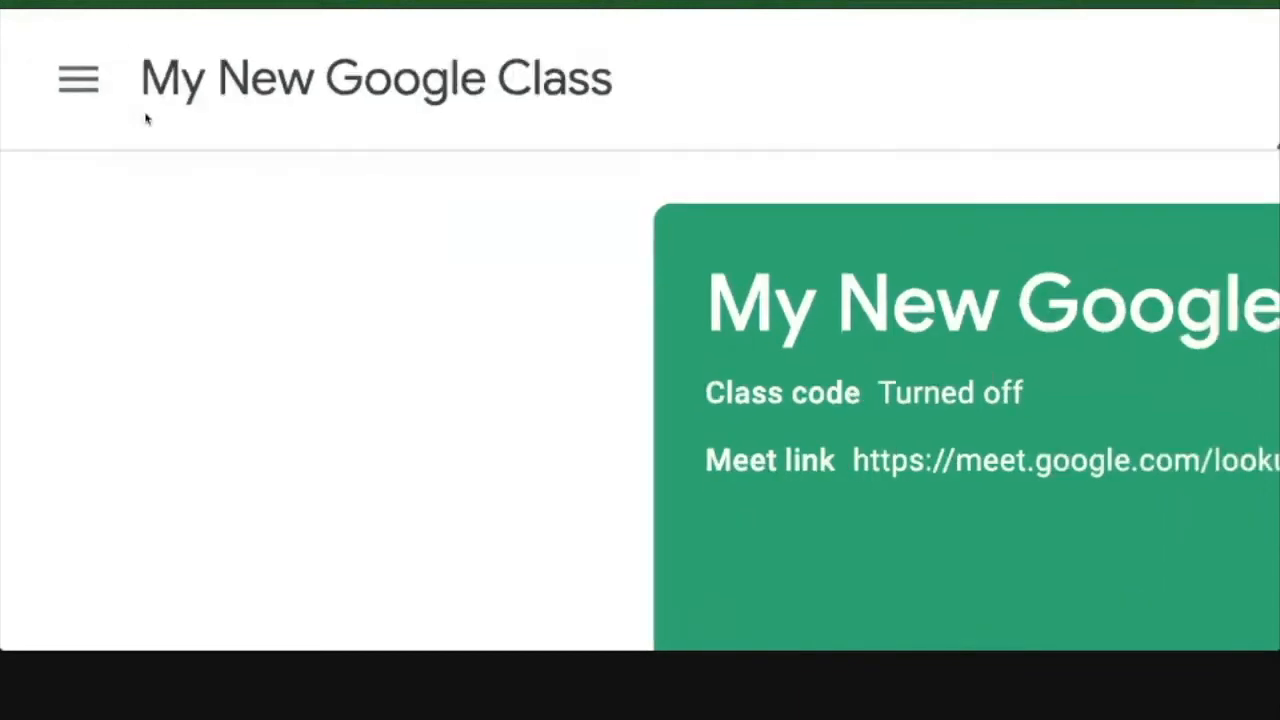
Step: Open the side navigation drawer listing classes, archived classes and settings
{"action": "left_click", "coordinate": [78, 78]}
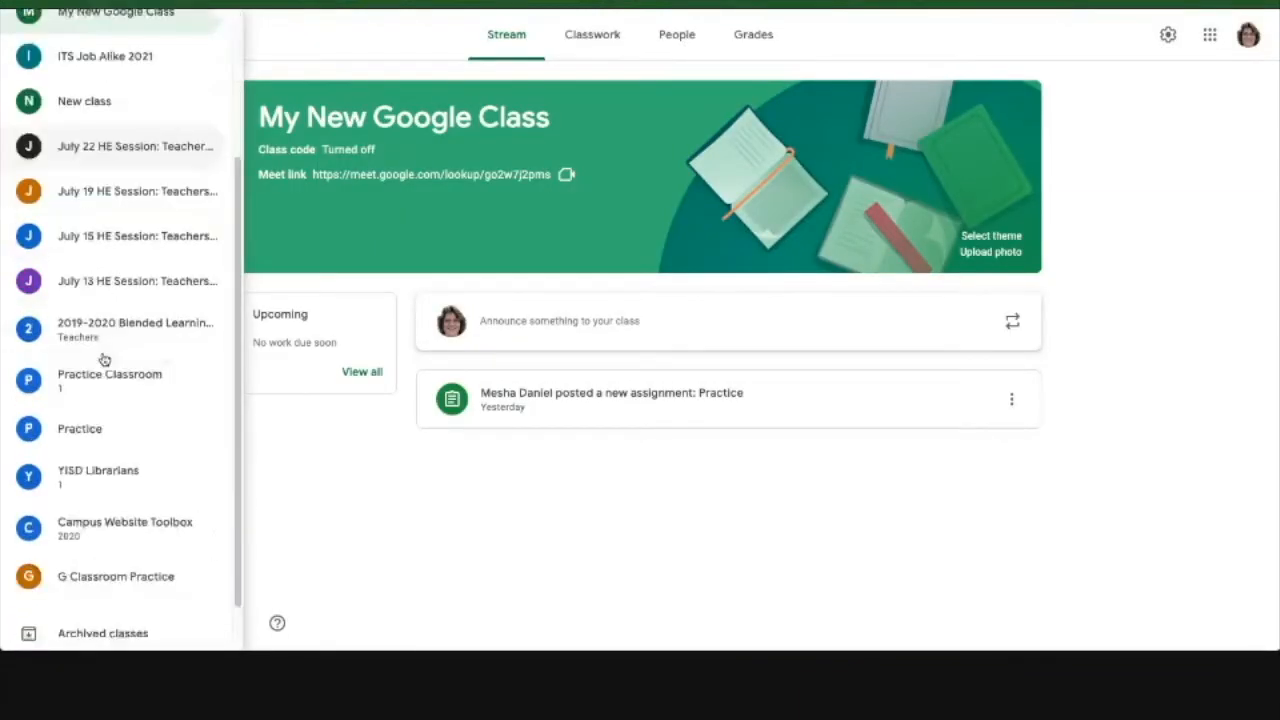
{"action": "scroll", "scroll_direction": "down", "scroll_amount": 3}
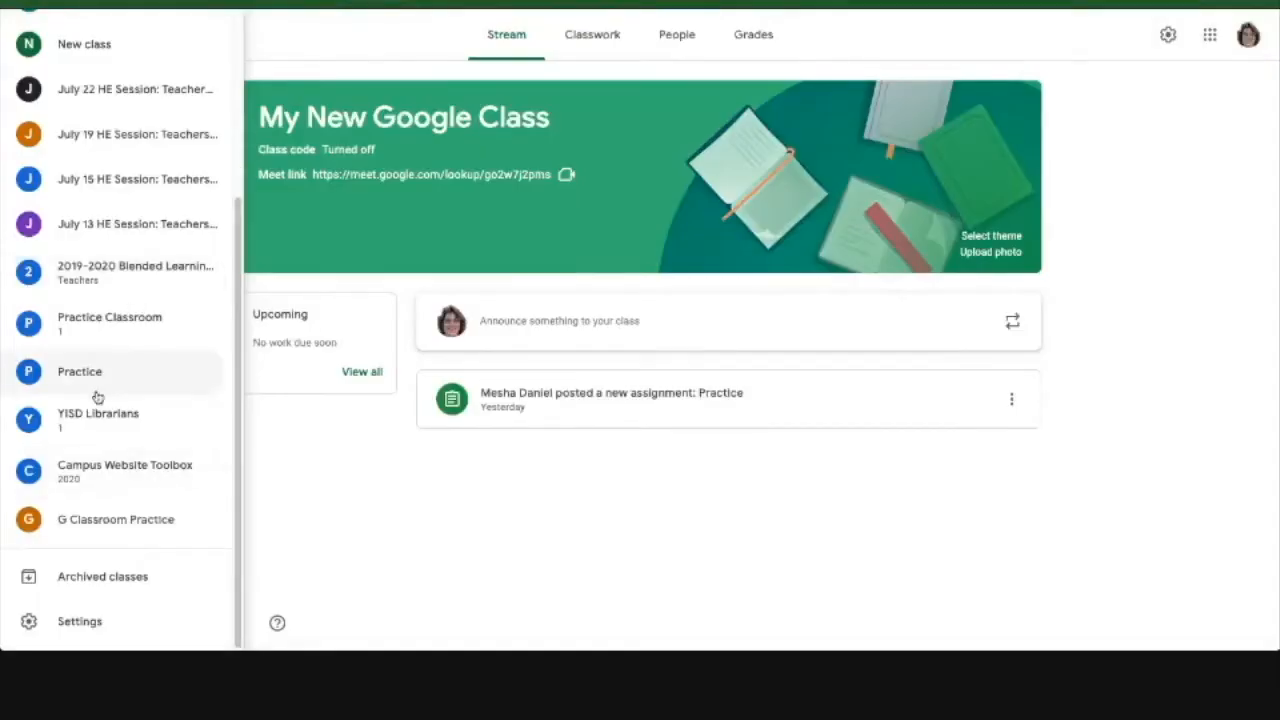
{"action": "mouse_move", "coordinate": [80, 620]}
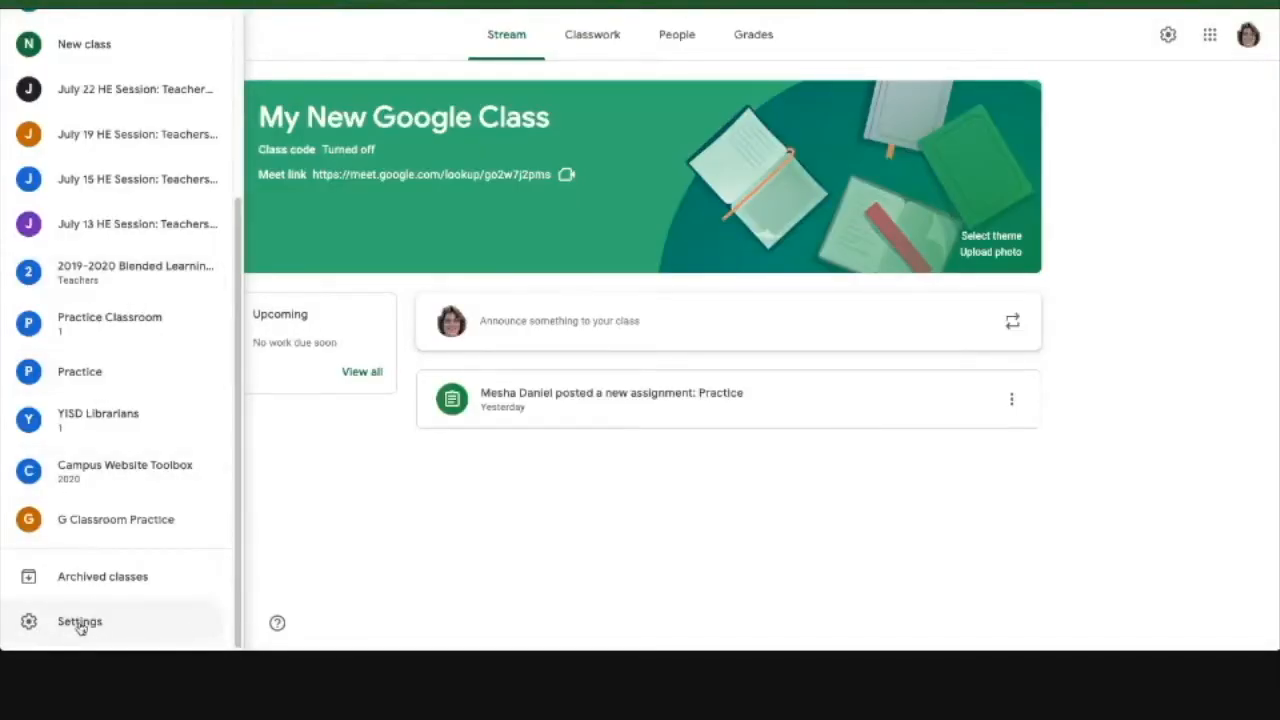
{"action": "mouse_move", "coordinate": [68, 628]}
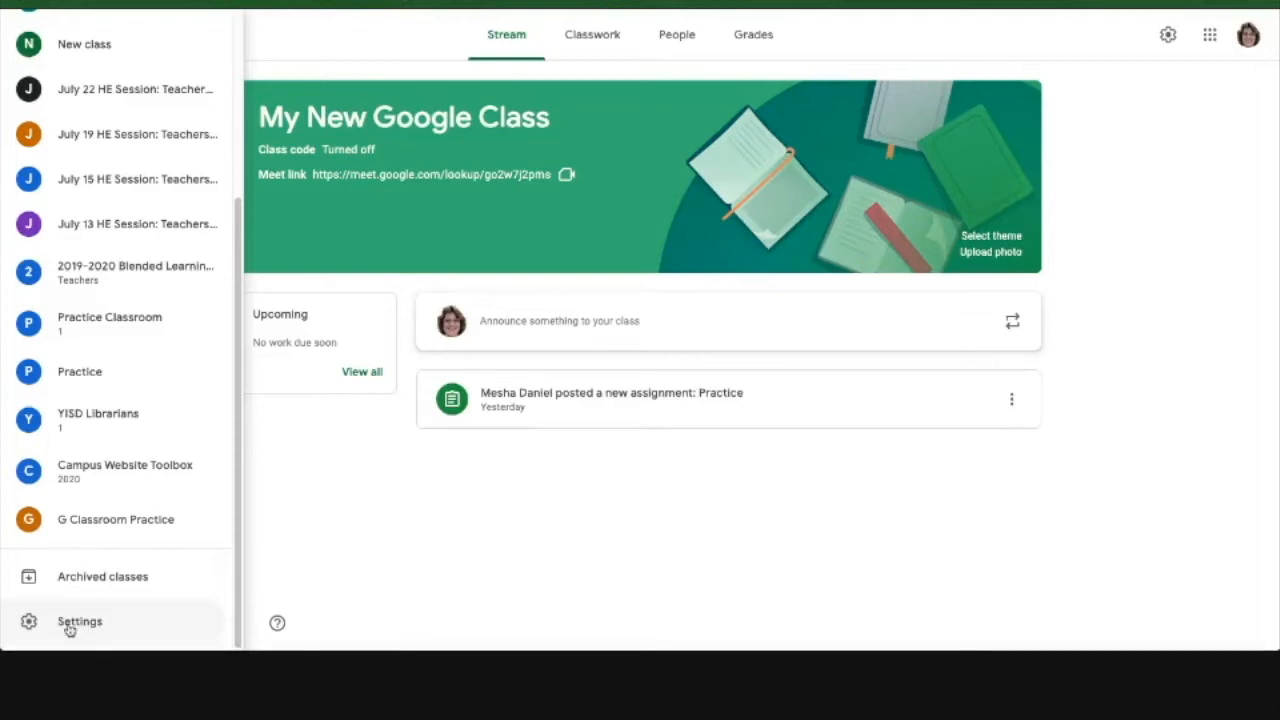
Step: Open the Settings page with profile and email notification options
{"action": "left_click", "coordinate": [80, 620]}
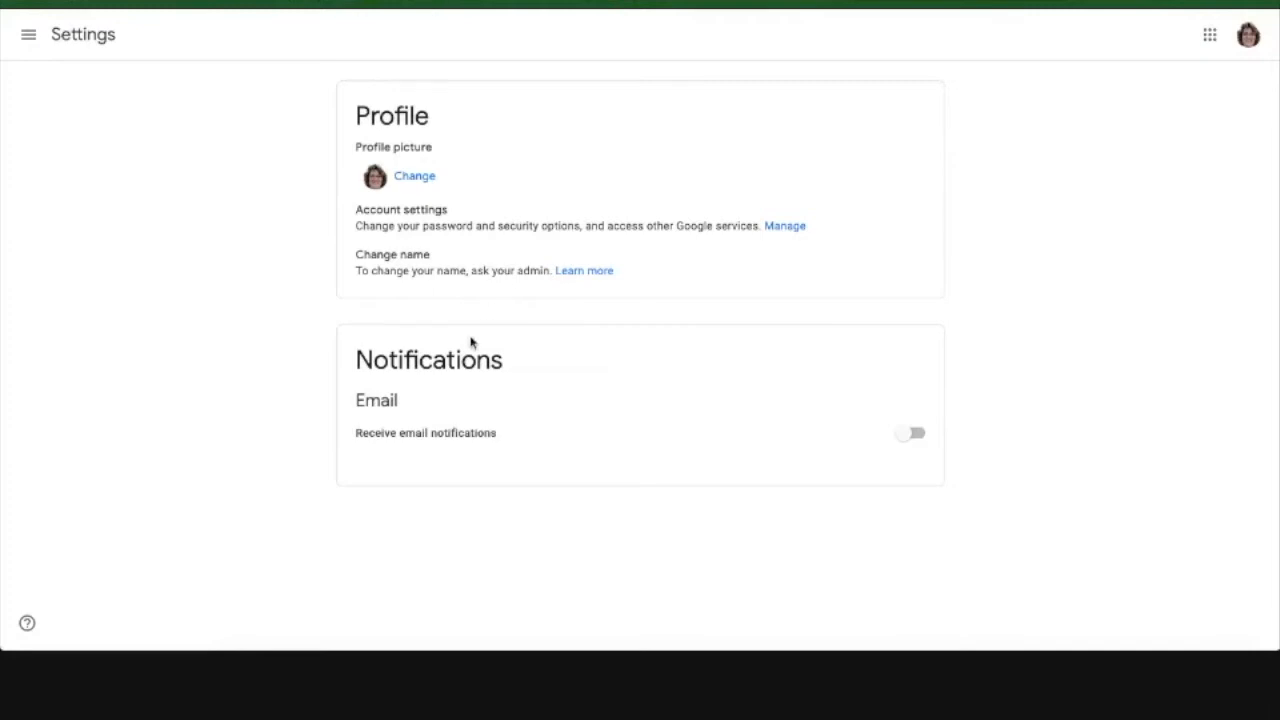
{"action": "mouse_move", "coordinate": [852, 374]}
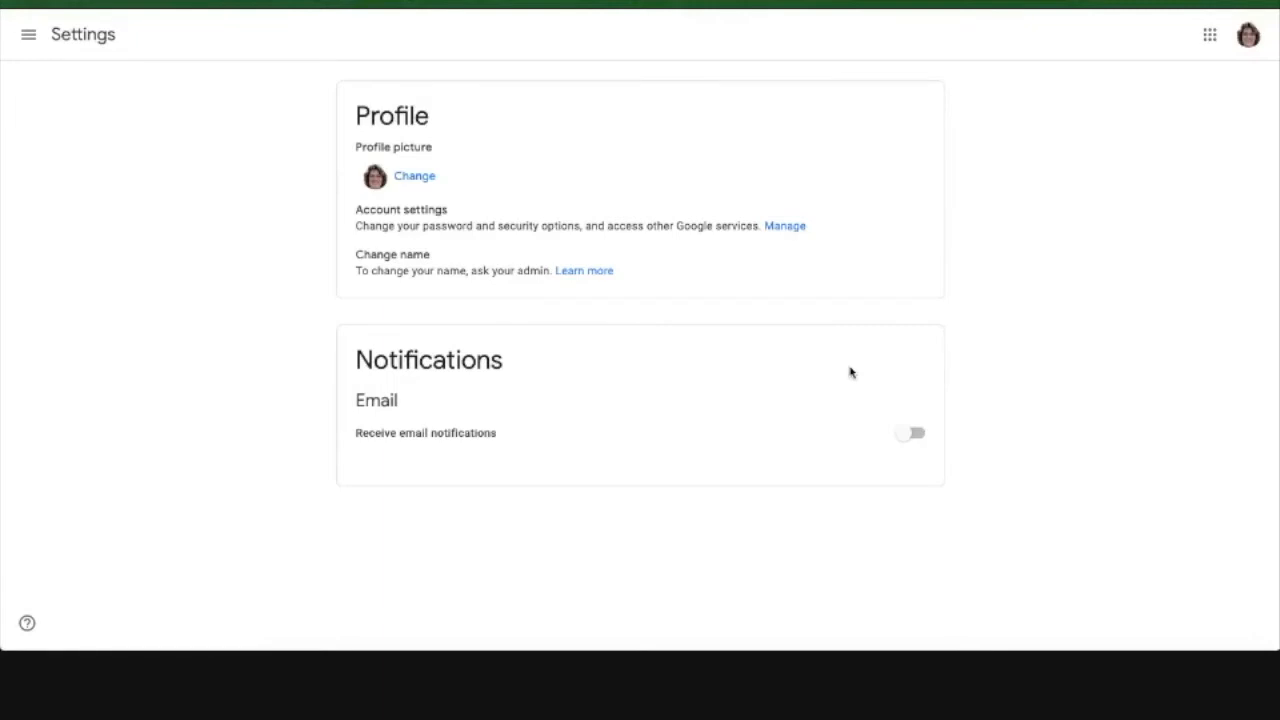
{"action": "mouse_move", "coordinate": [500, 400]}
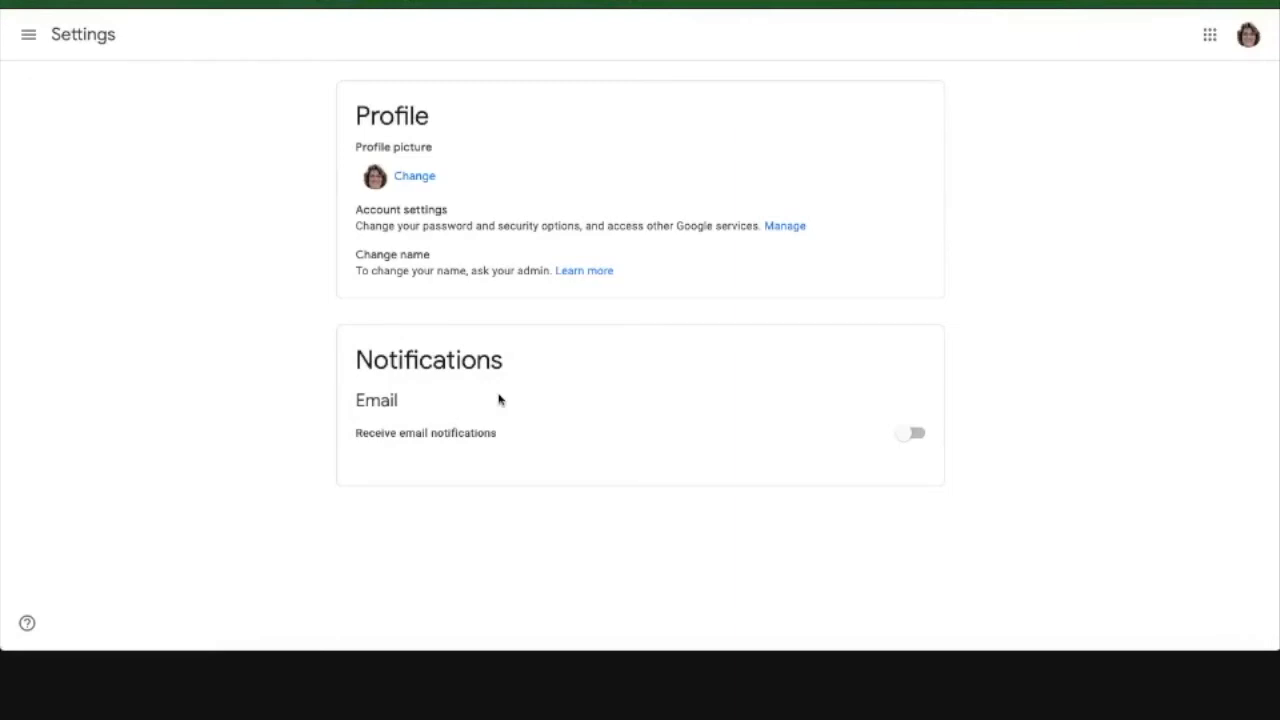
{"action": "mouse_move", "coordinate": [548, 412]}
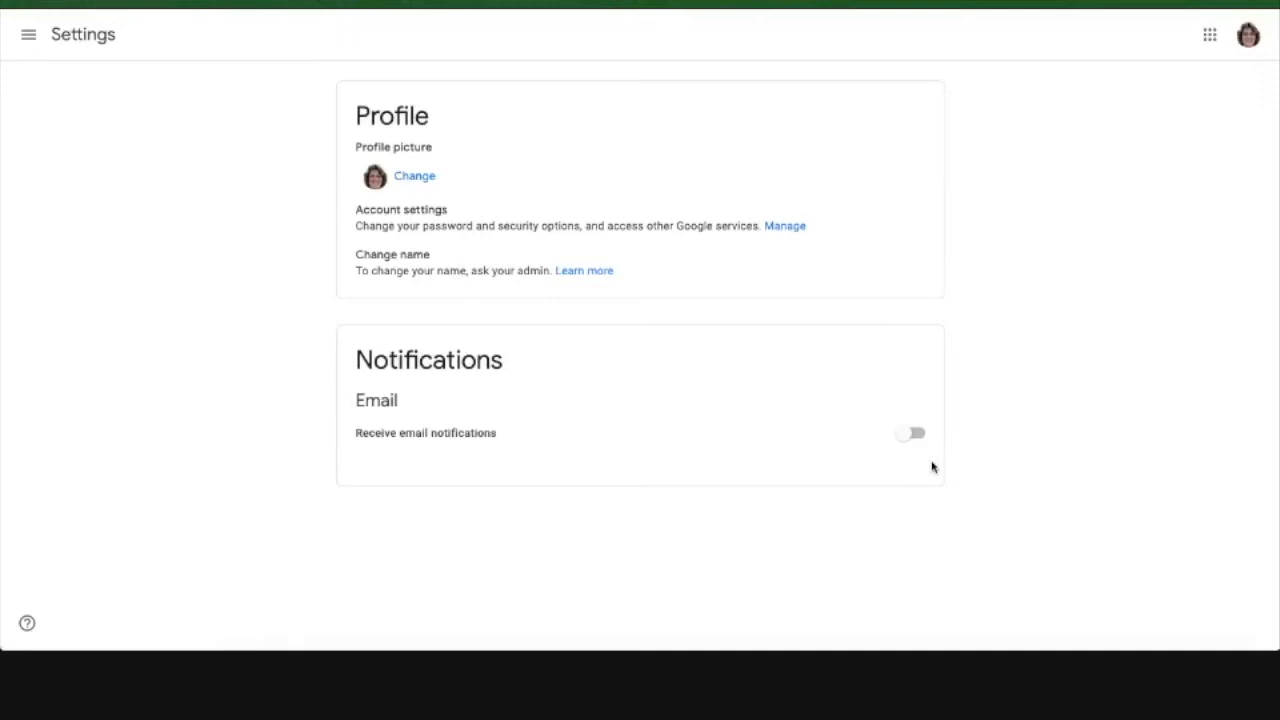
{"action": "mouse_move", "coordinate": [518, 458]}
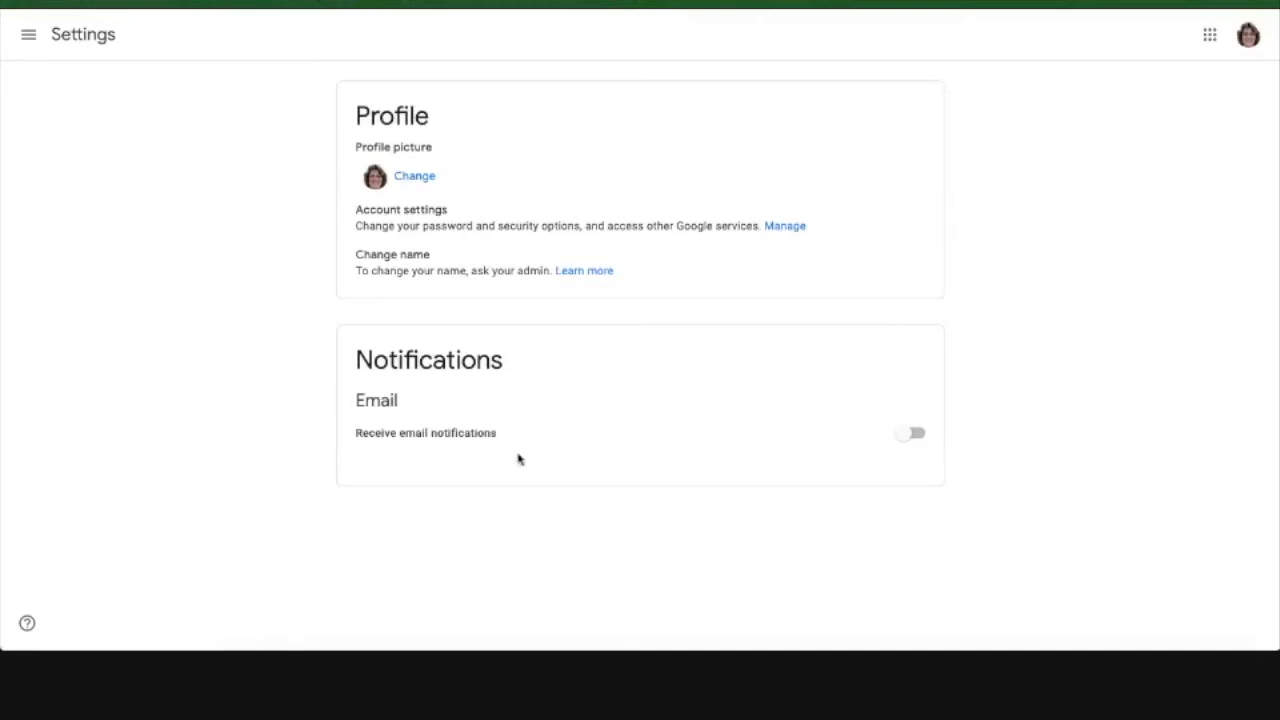
Step: Switch on 'Receive email notifications' and review the categories down to per-class notifications
{"action": "left_click", "coordinate": [908, 432]}
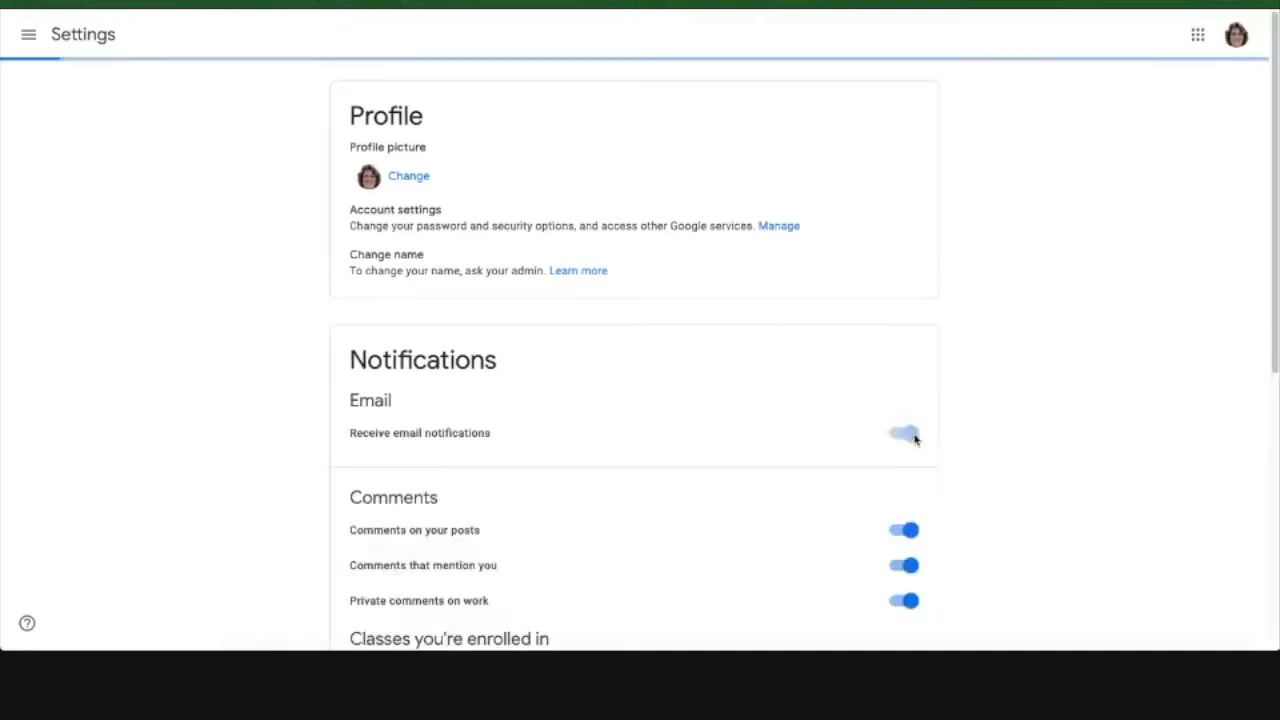
{"action": "left_click", "coordinate": [904, 432]}
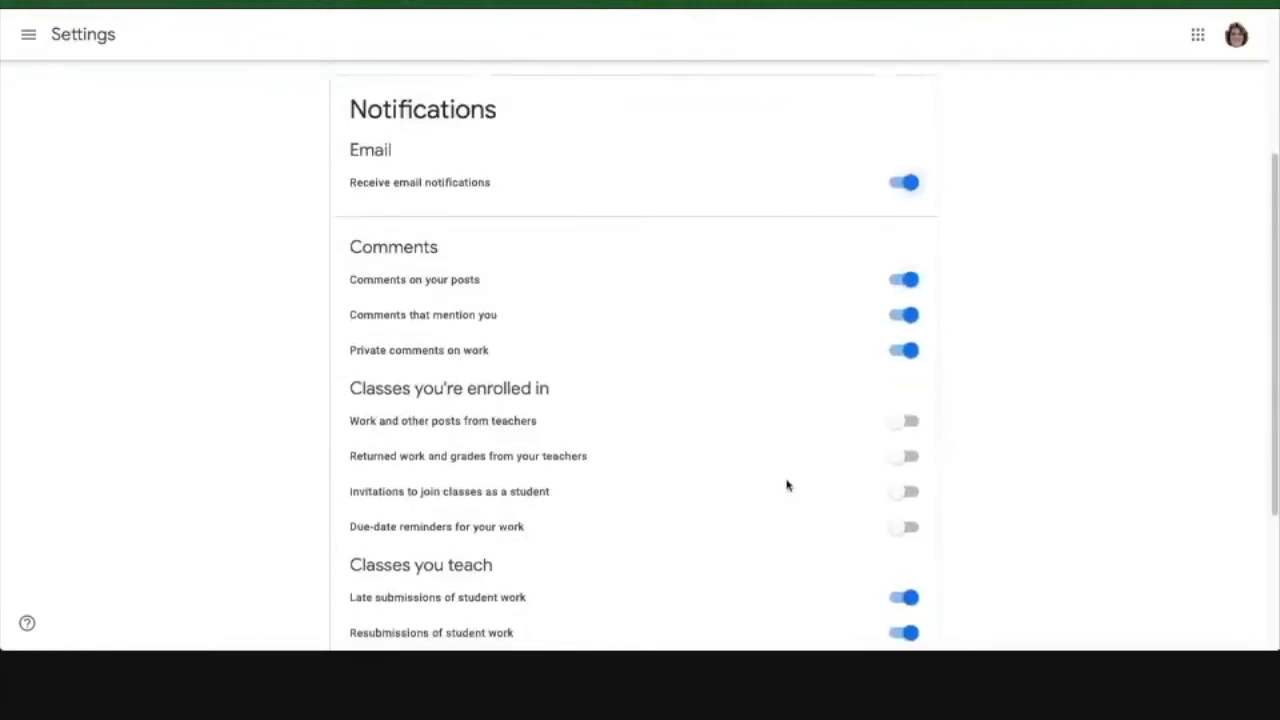
{"action": "scroll", "scroll_direction": "down", "scroll_amount": 3}
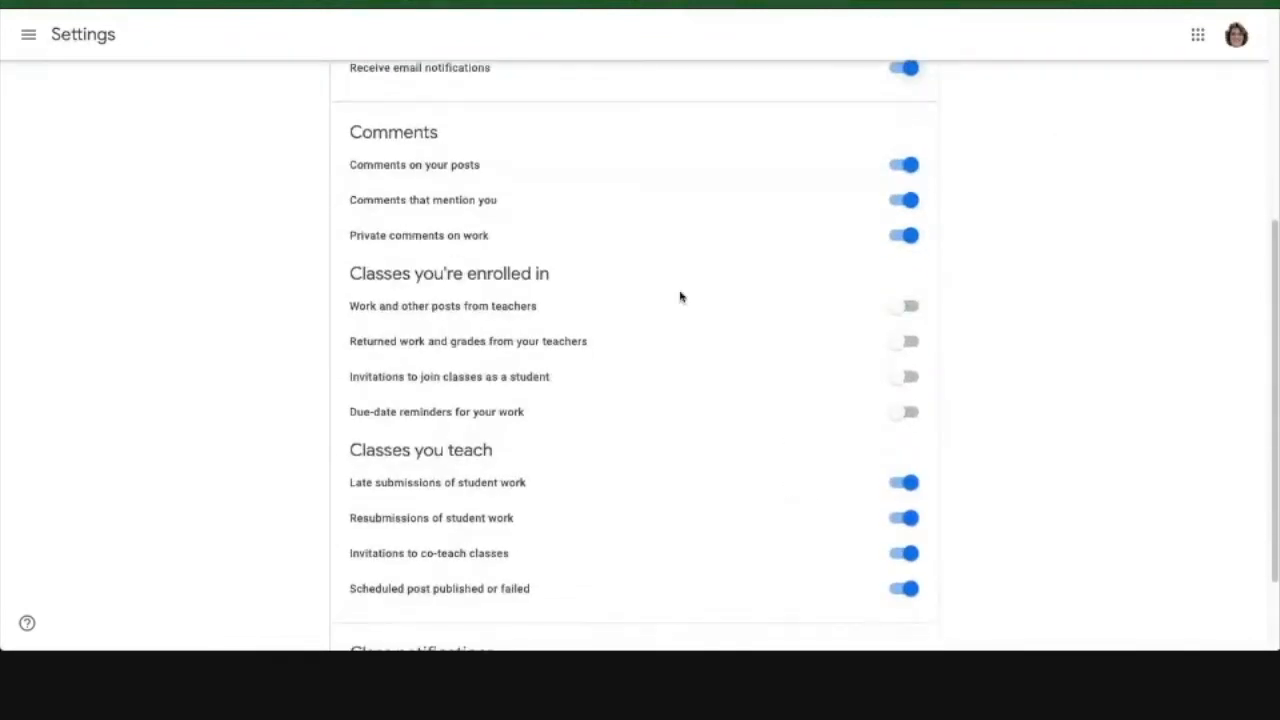
{"action": "mouse_move", "coordinate": [594, 290]}
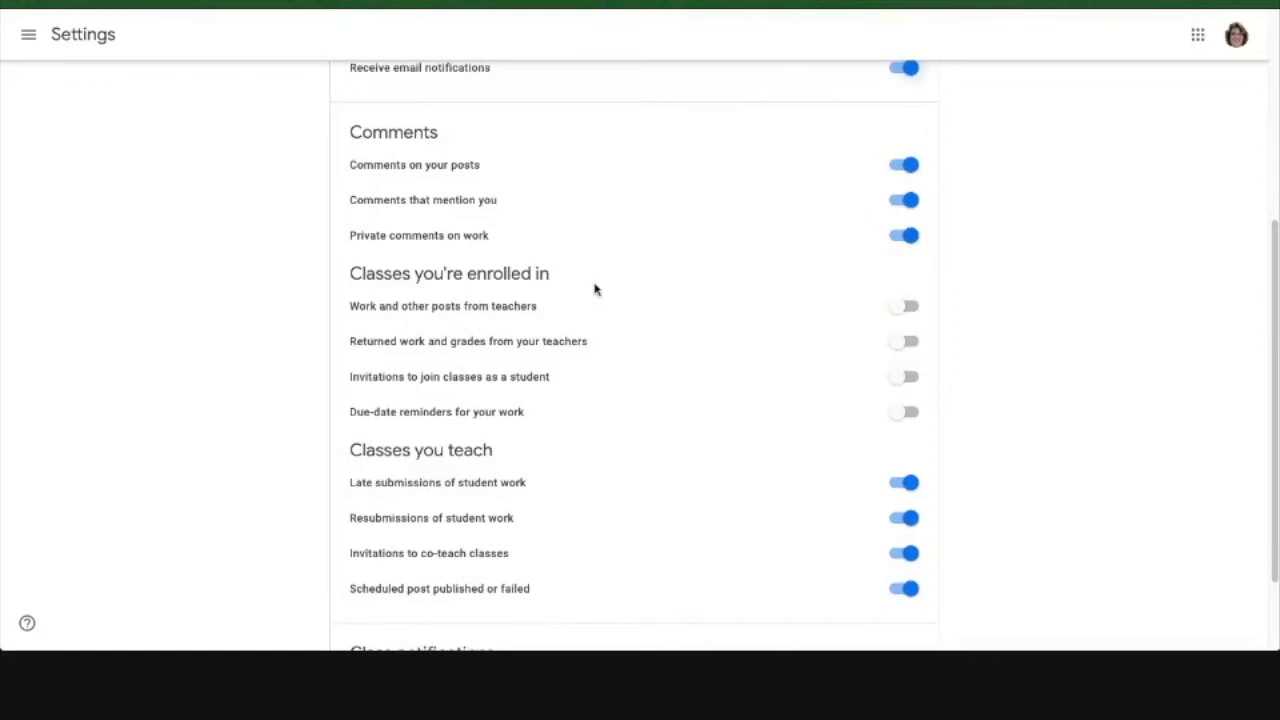
{"action": "mouse_move", "coordinate": [752, 304]}
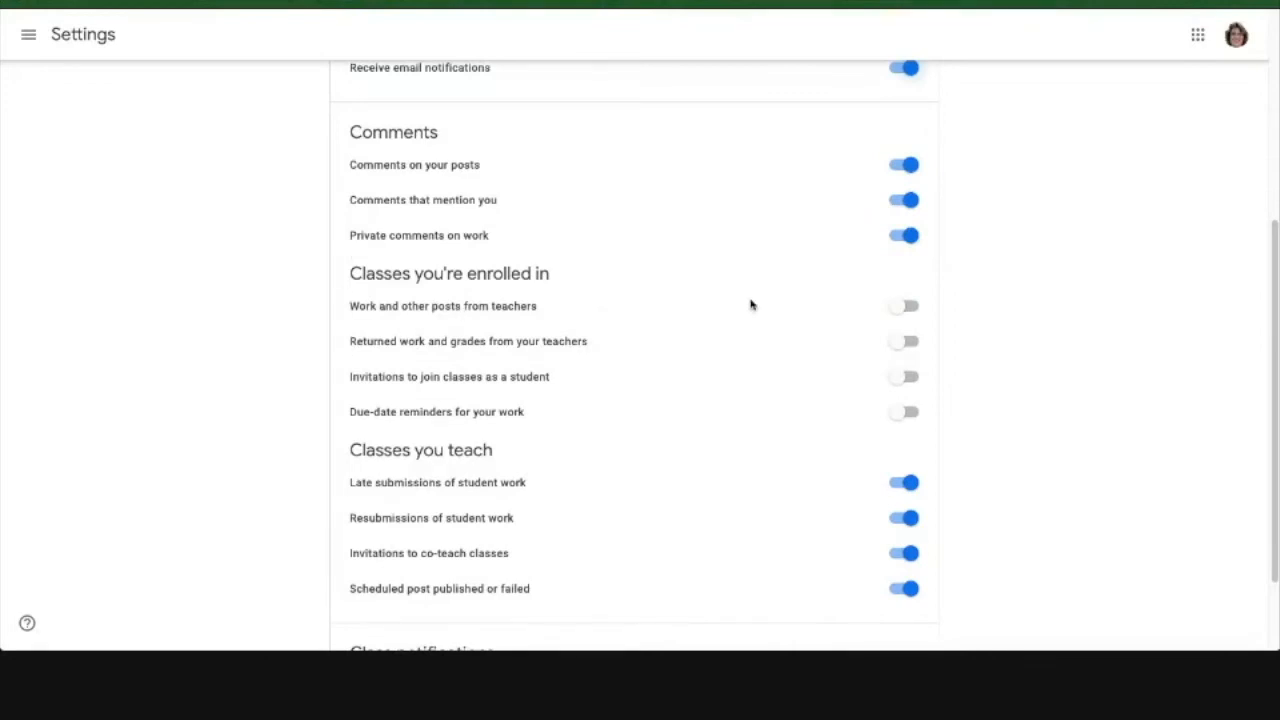
{"action": "mouse_move", "coordinate": [404, 308]}
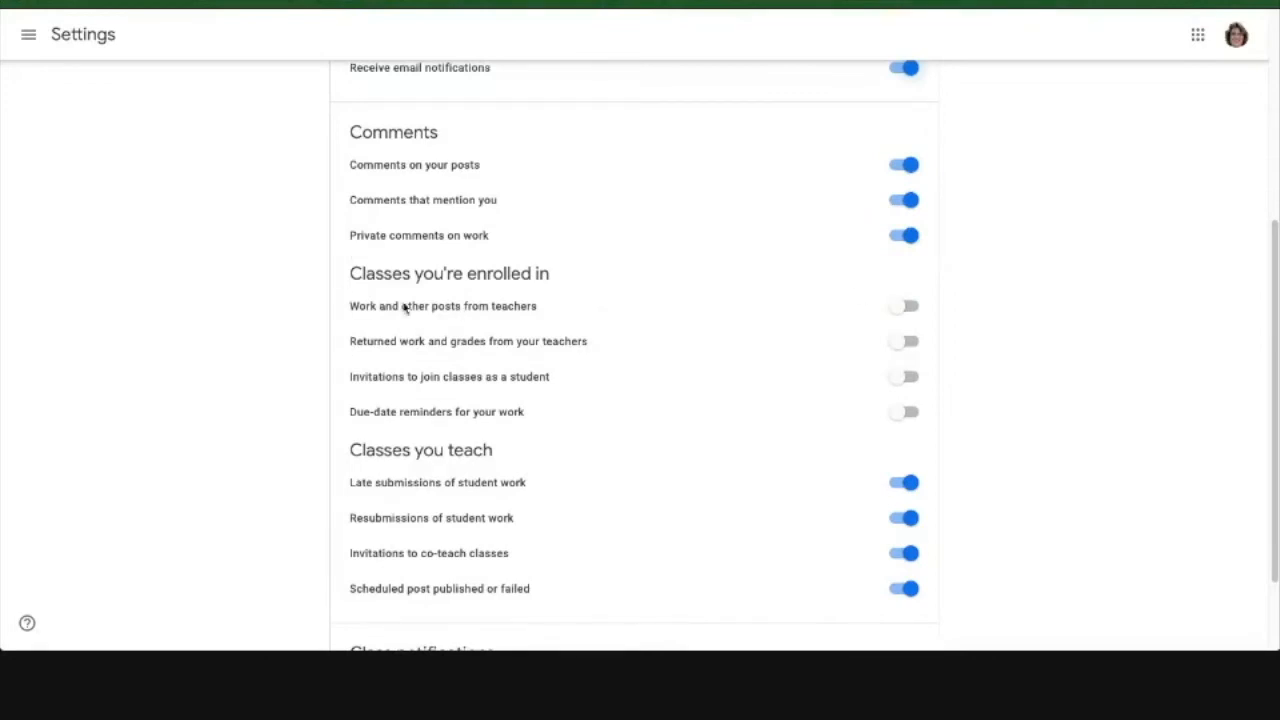
{"action": "mouse_move", "coordinate": [912, 216]}
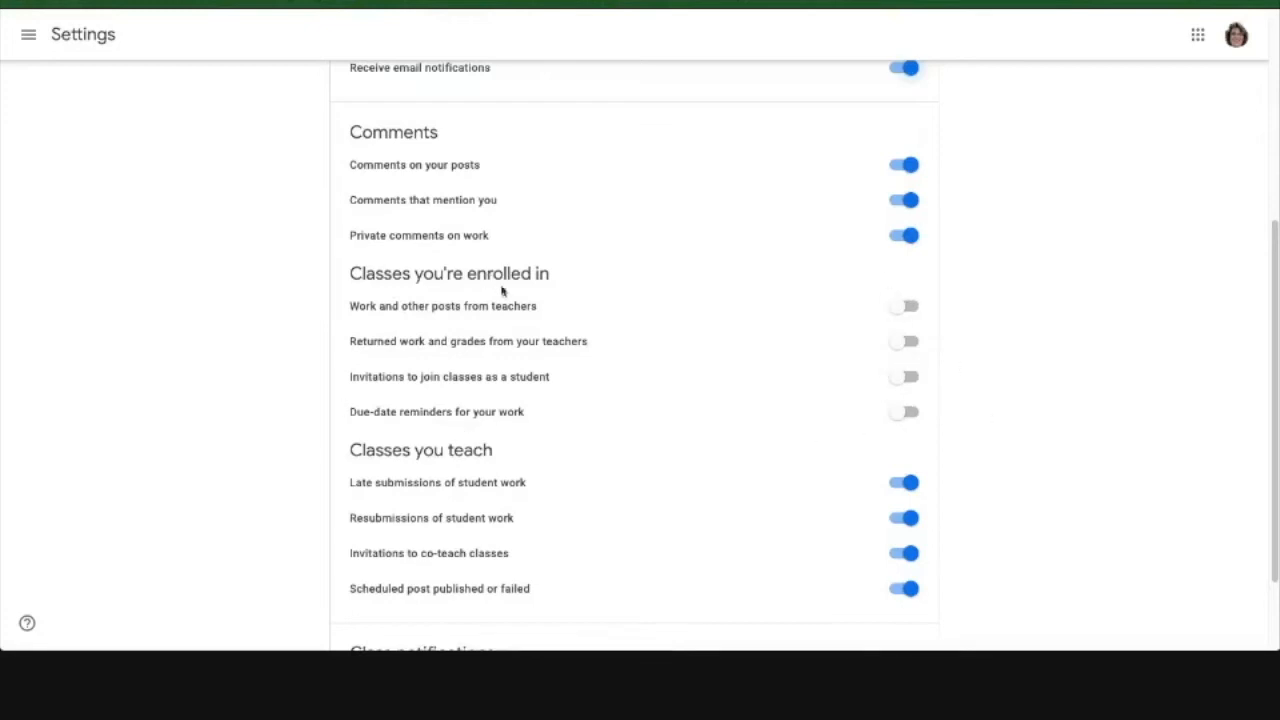
{"action": "scroll", "scroll_direction": "down", "scroll_amount": 3}
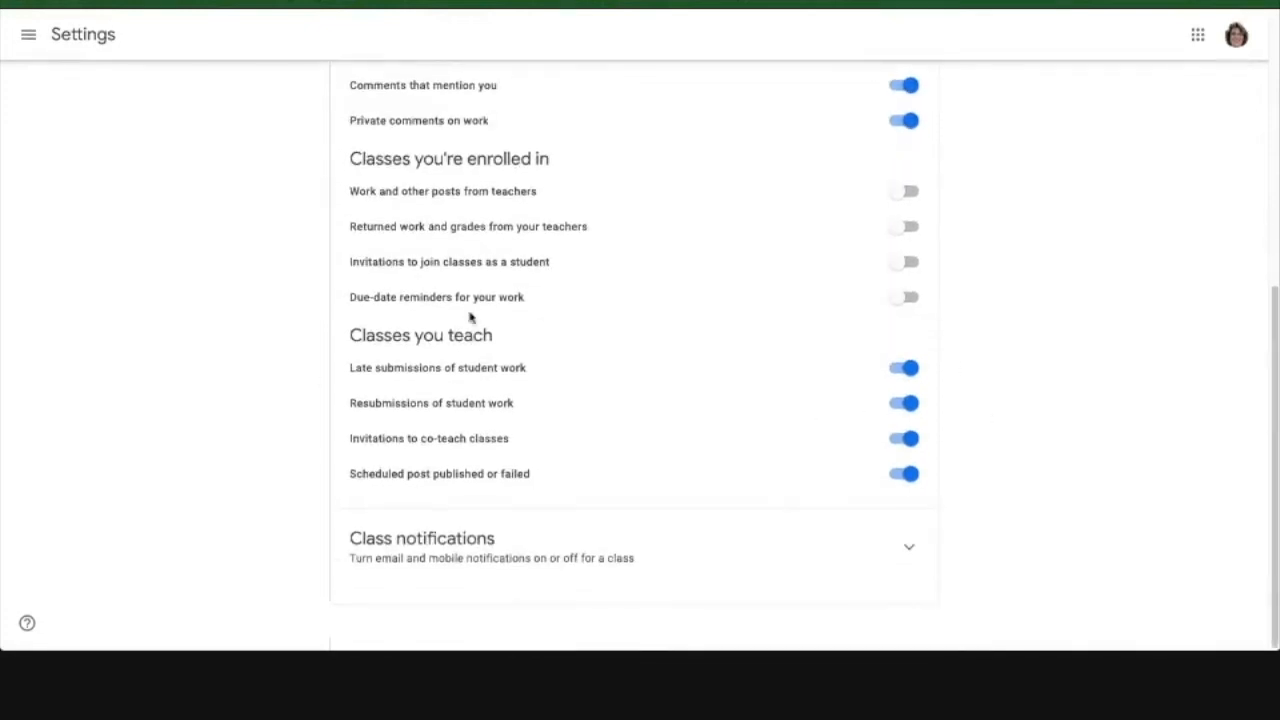
{"action": "mouse_move", "coordinate": [512, 444]}
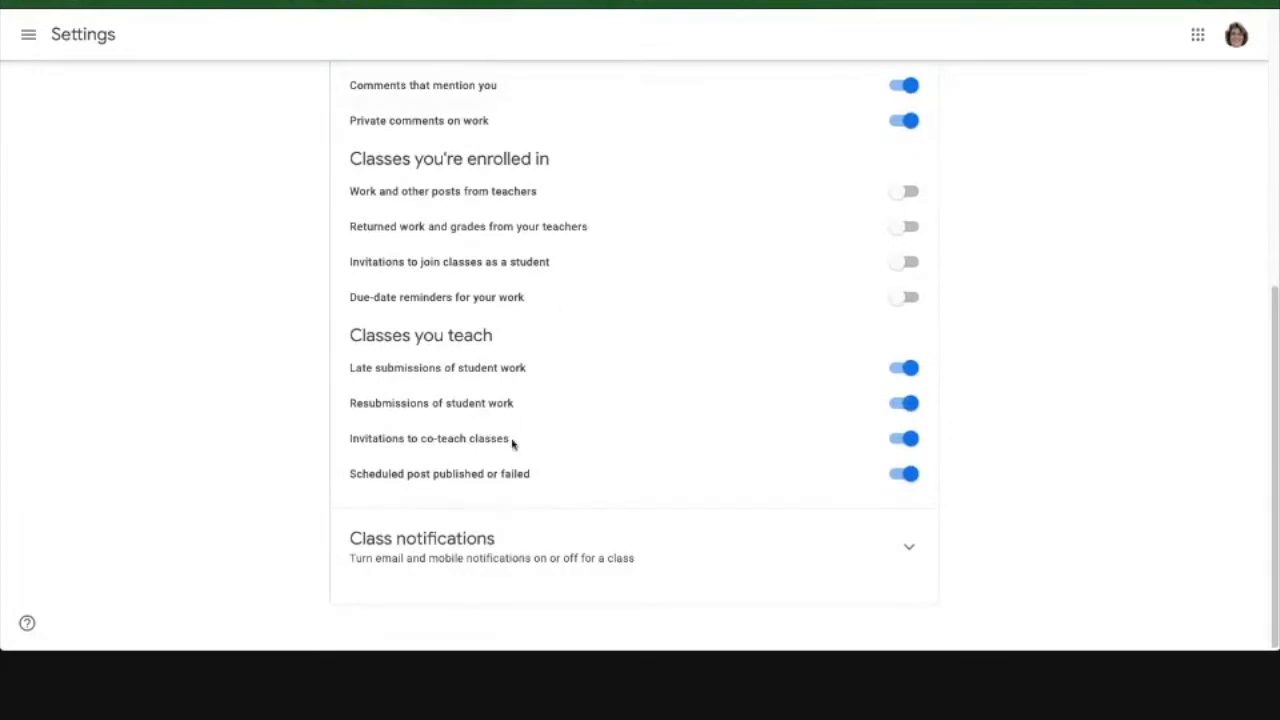
{"action": "mouse_move", "coordinate": [862, 582]}
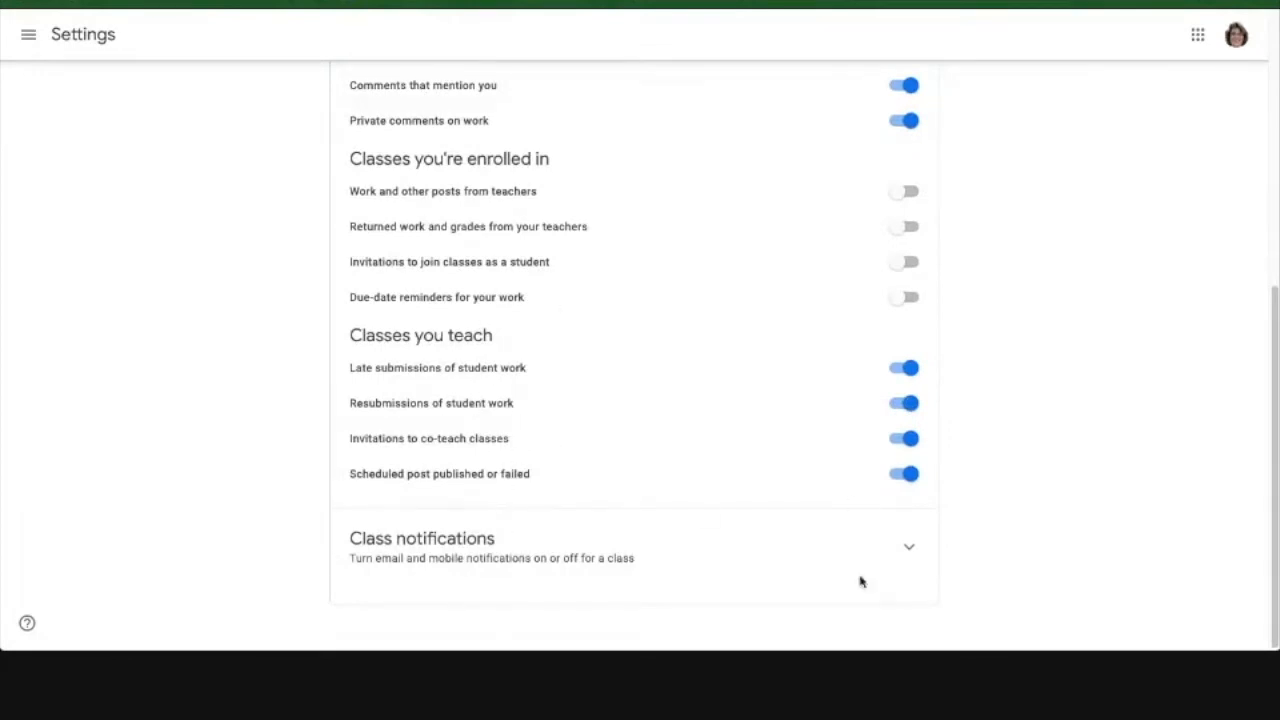
{"action": "left_click", "coordinate": [908, 548]}
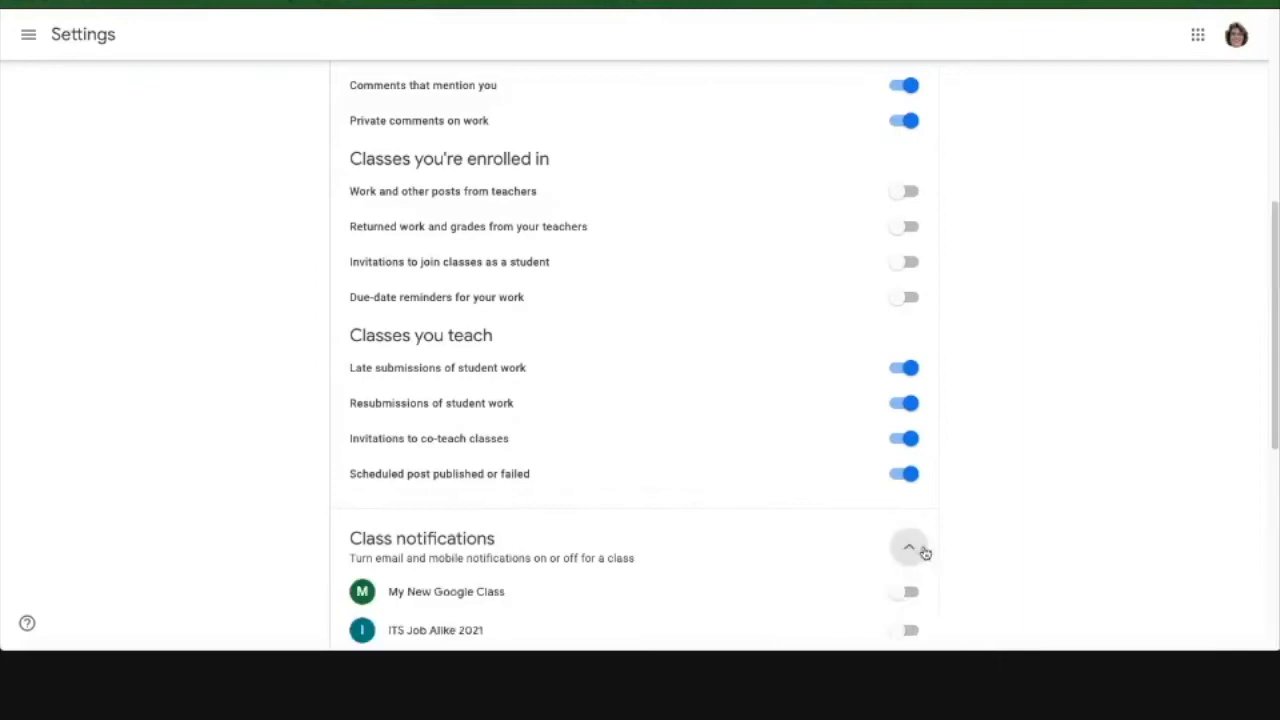
{"action": "scroll", "scroll_direction": "down", "scroll_amount": 3}
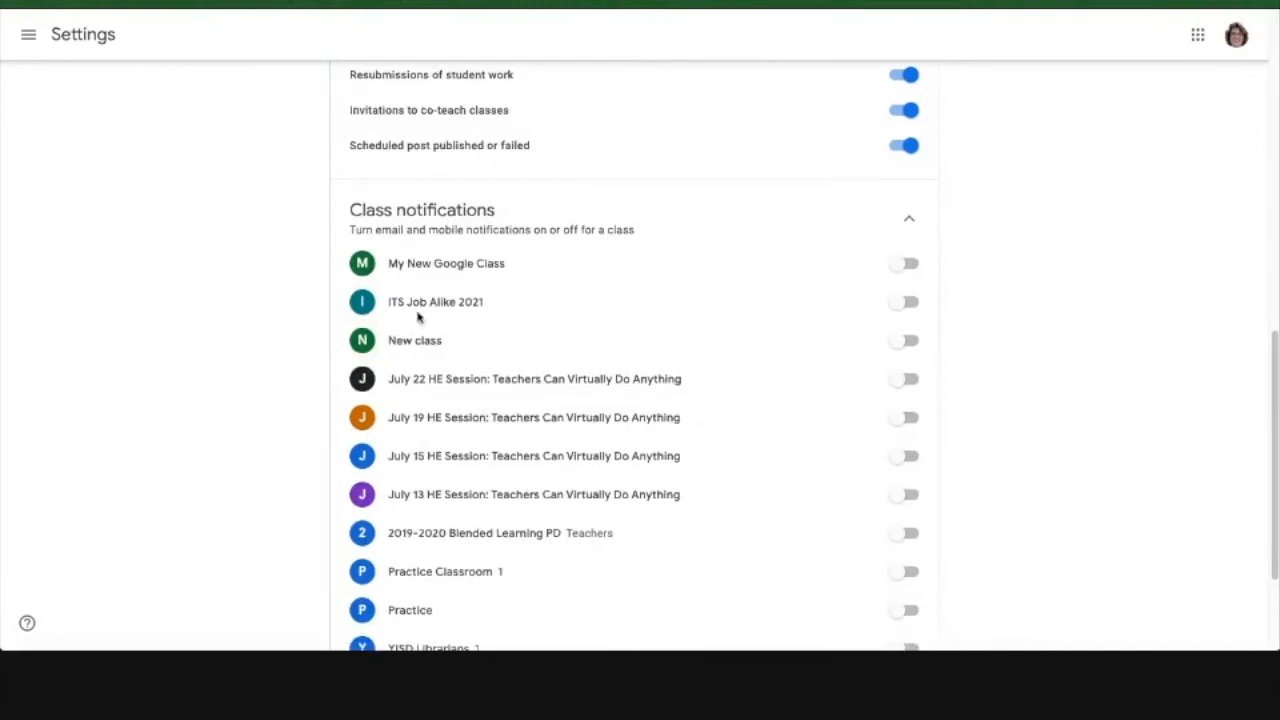
{"action": "mouse_move", "coordinate": [362, 264]}
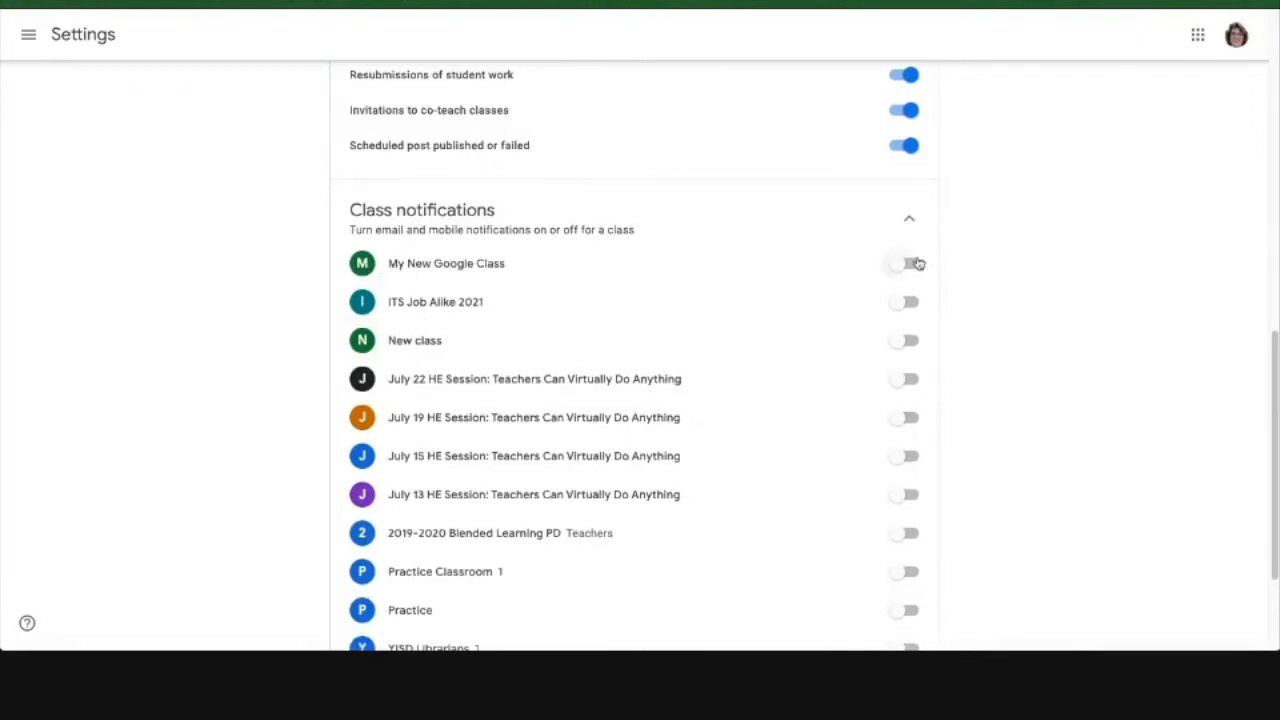
{"action": "left_click", "coordinate": [900, 264]}
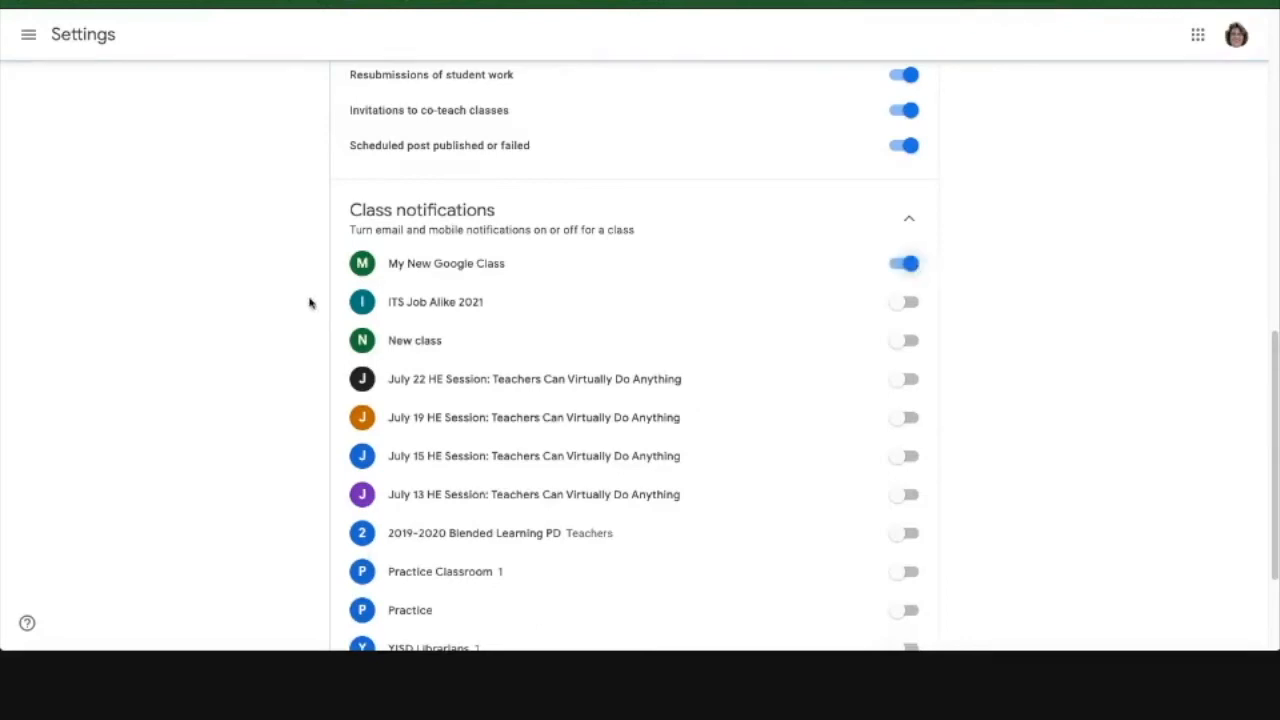
{"action": "scroll", "scroll_direction": "down", "scroll_amount": 3}
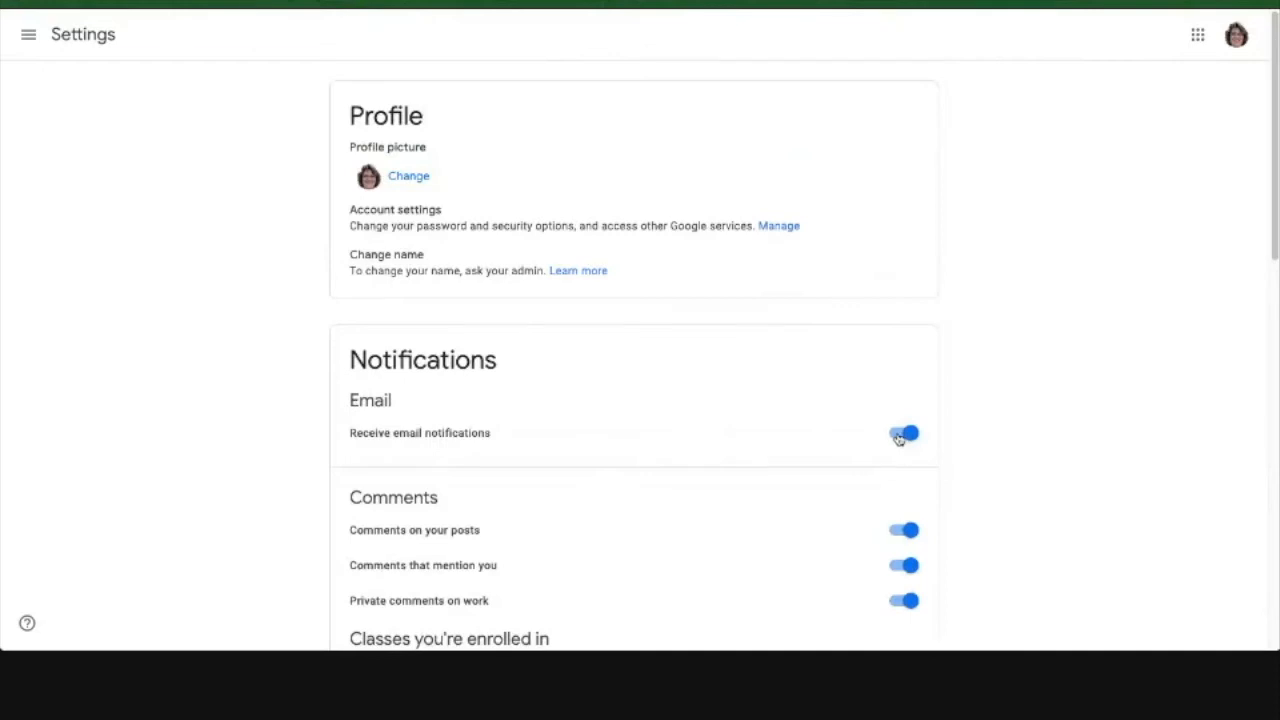
Step: Switch off 'Receive email notifications' and browse the side drawer's teaching classes list
{"action": "left_click", "coordinate": [904, 432]}
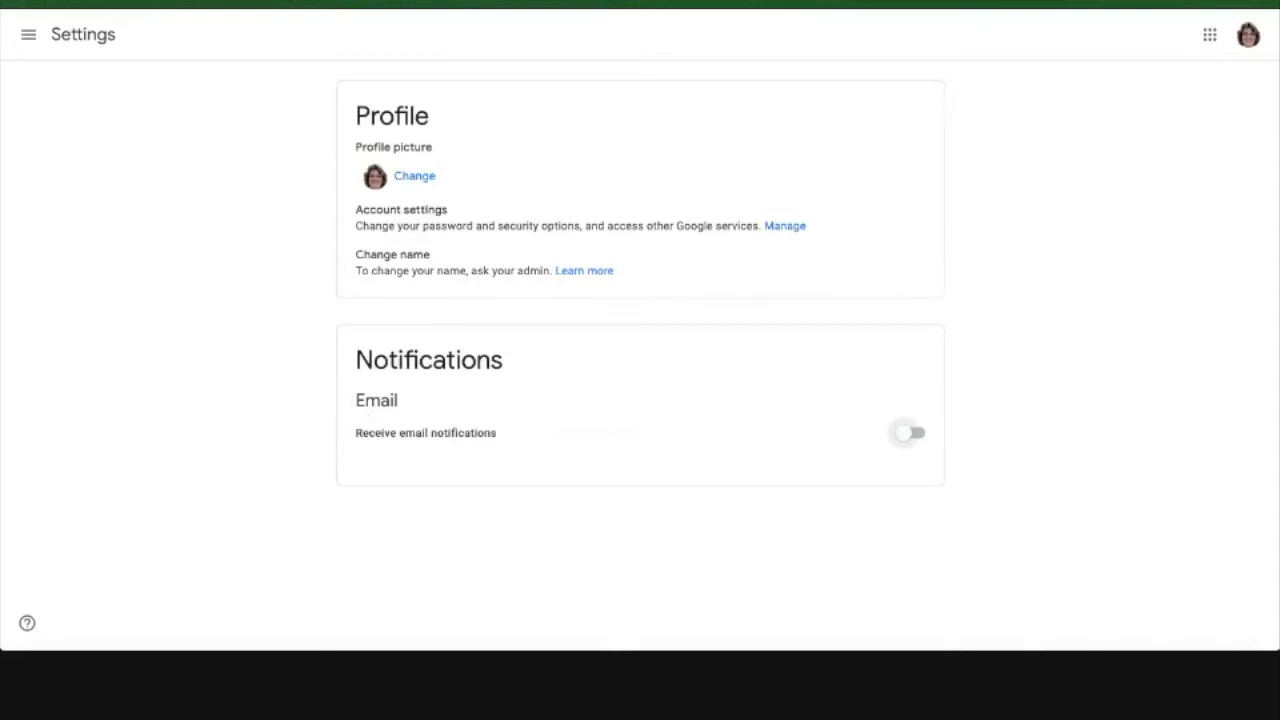
{"action": "left_click", "coordinate": [28, 34]}
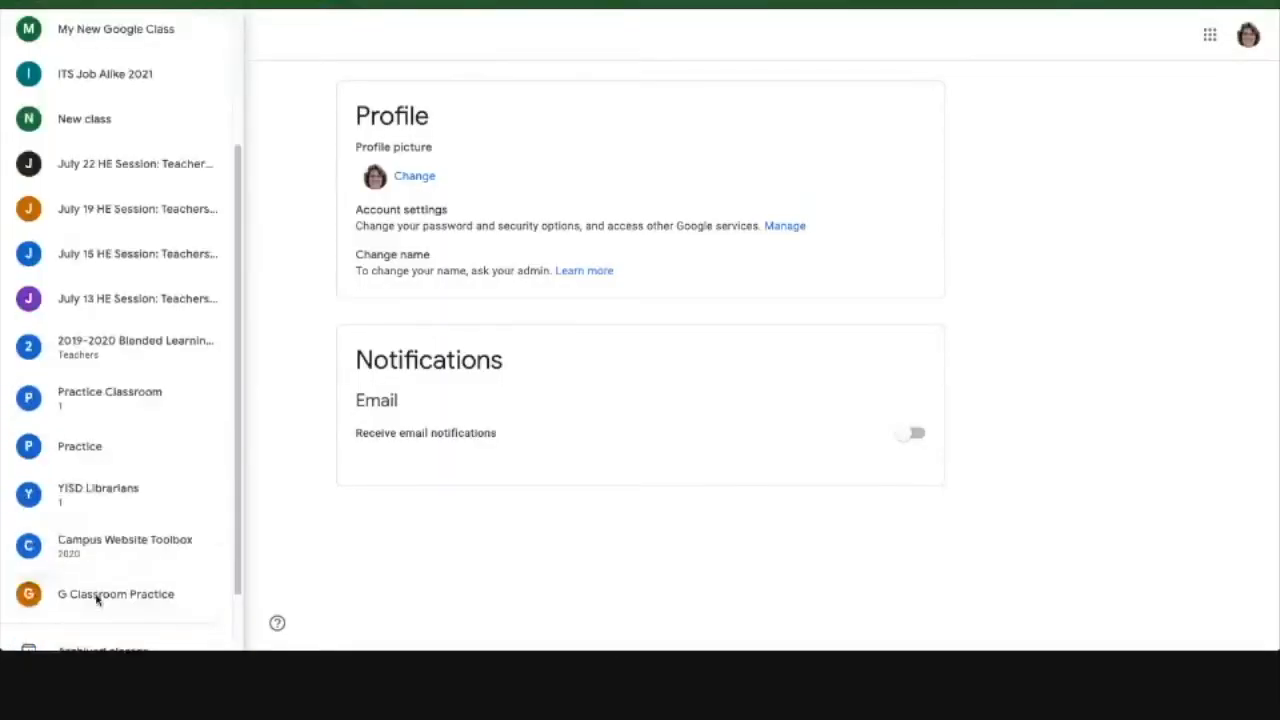
{"action": "scroll", "scroll_direction": "down", "scroll_amount": 3}
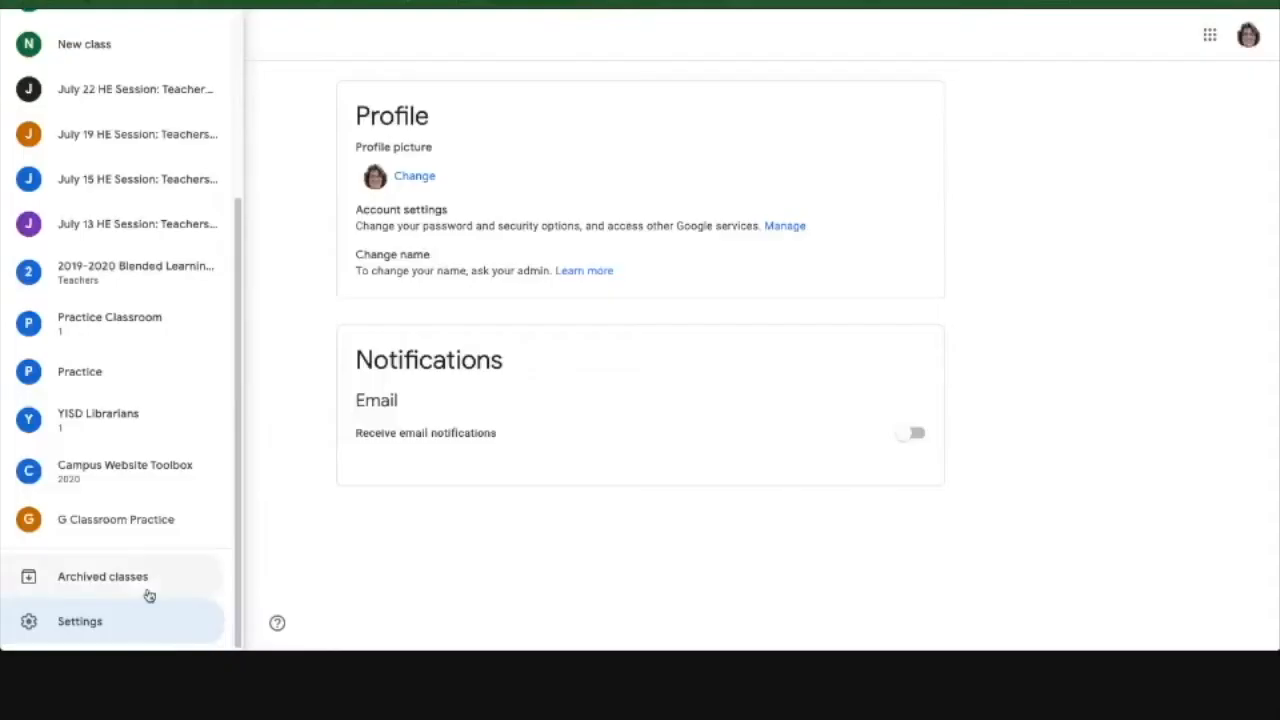
{"action": "mouse_move", "coordinate": [120, 592]}
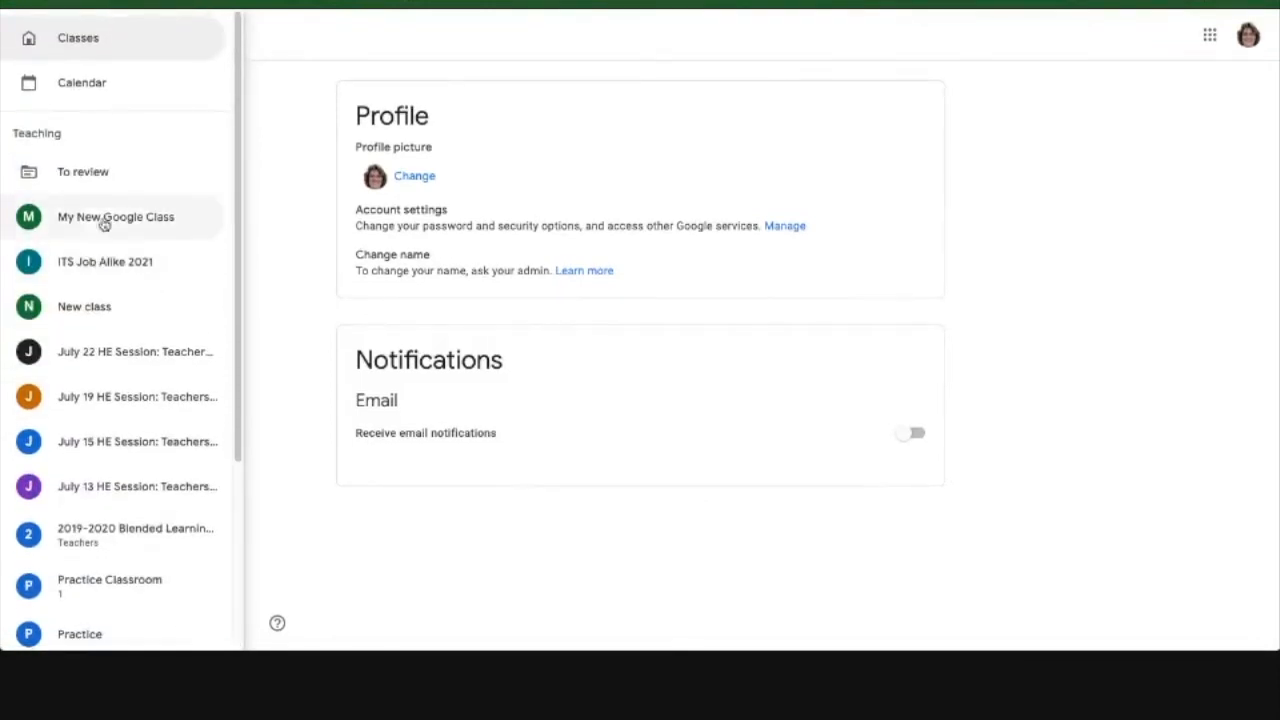
{"action": "scroll", "scroll_direction": "down", "scroll_amount": 3}
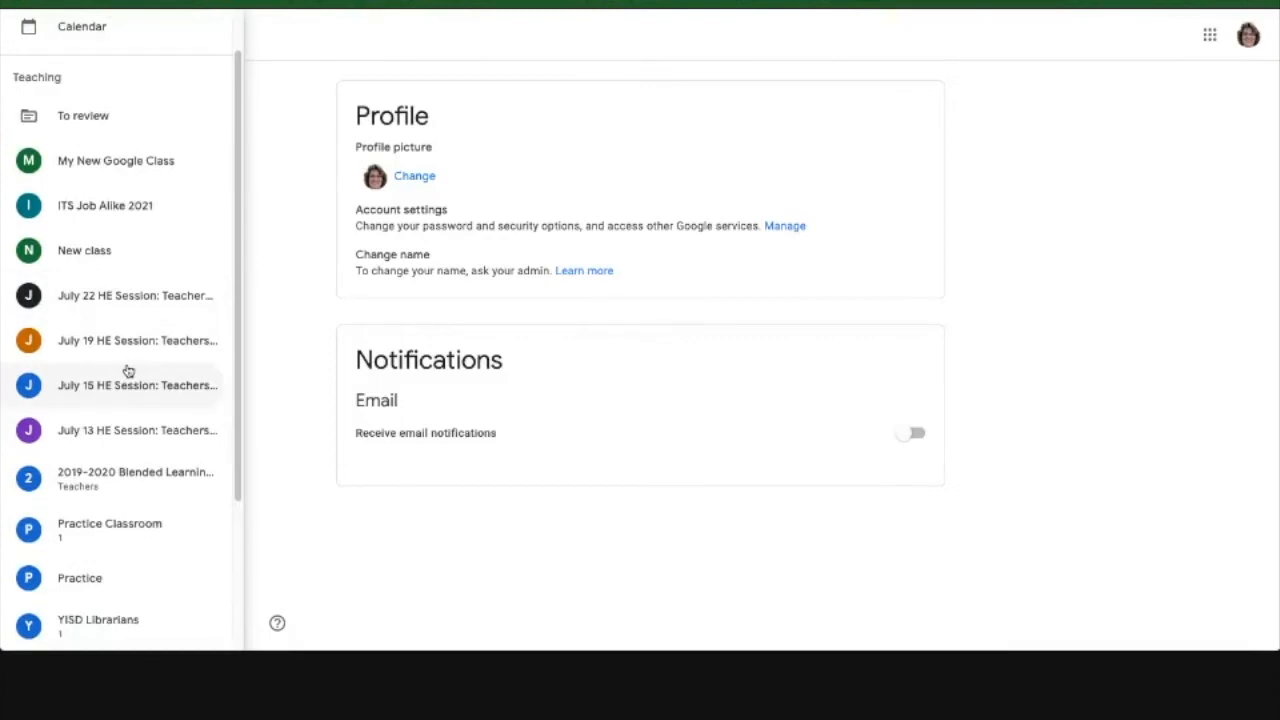
{"action": "scroll", "scroll_direction": "down", "scroll_amount": 3}
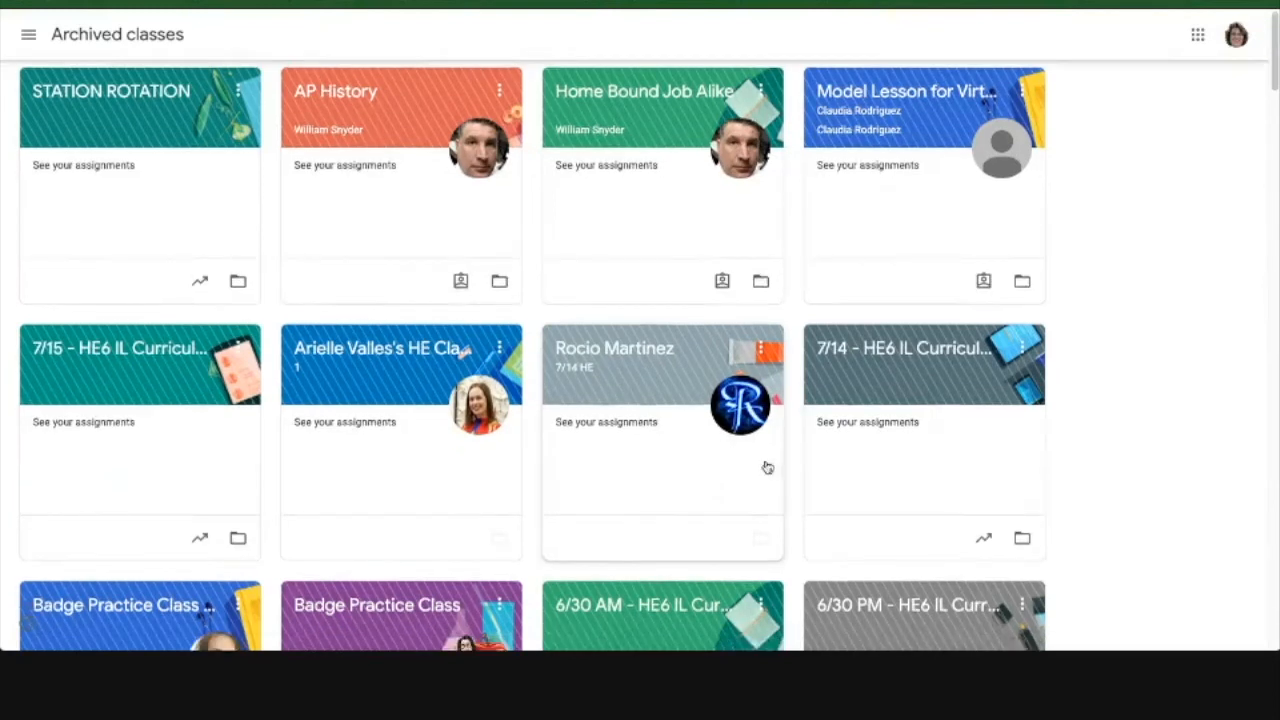
Step: Scroll the Archived classes page down to cards like New Teacher PD and Tech 4 Teachers
{"action": "scroll", "scroll_direction": "down", "scroll_amount": 3}
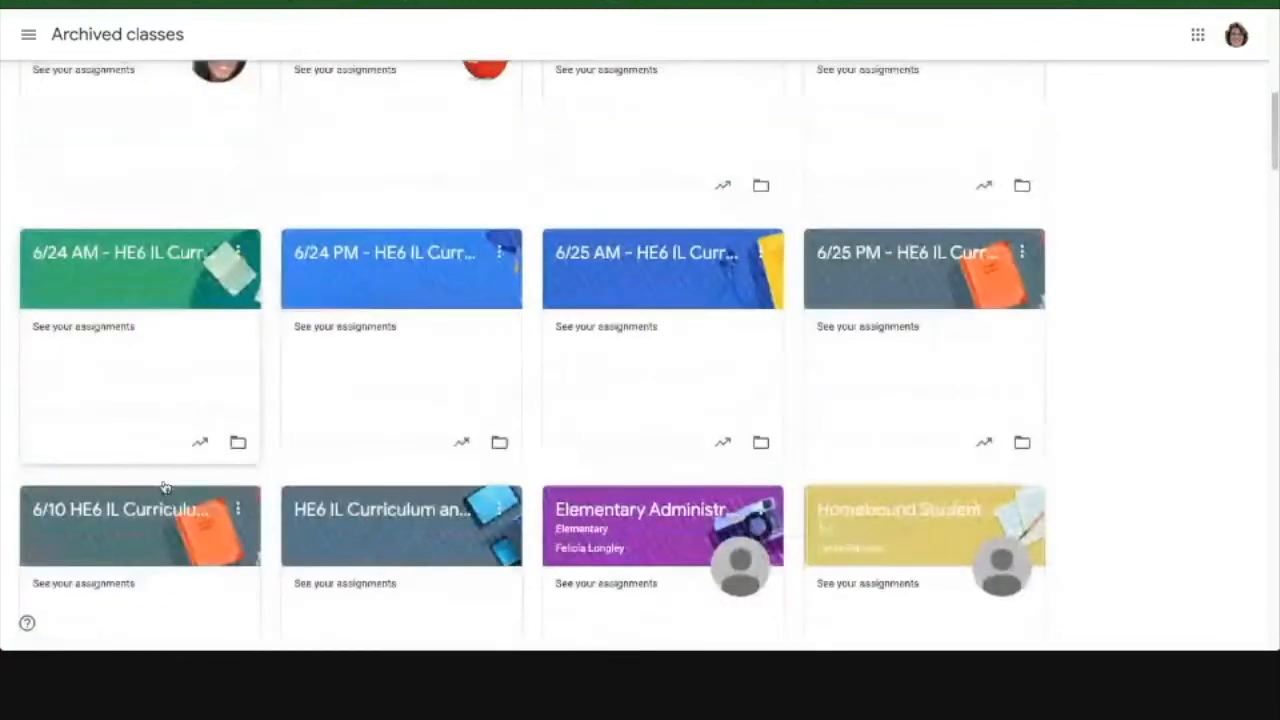
{"action": "scroll", "scroll_direction": "down", "scroll_amount": 3}
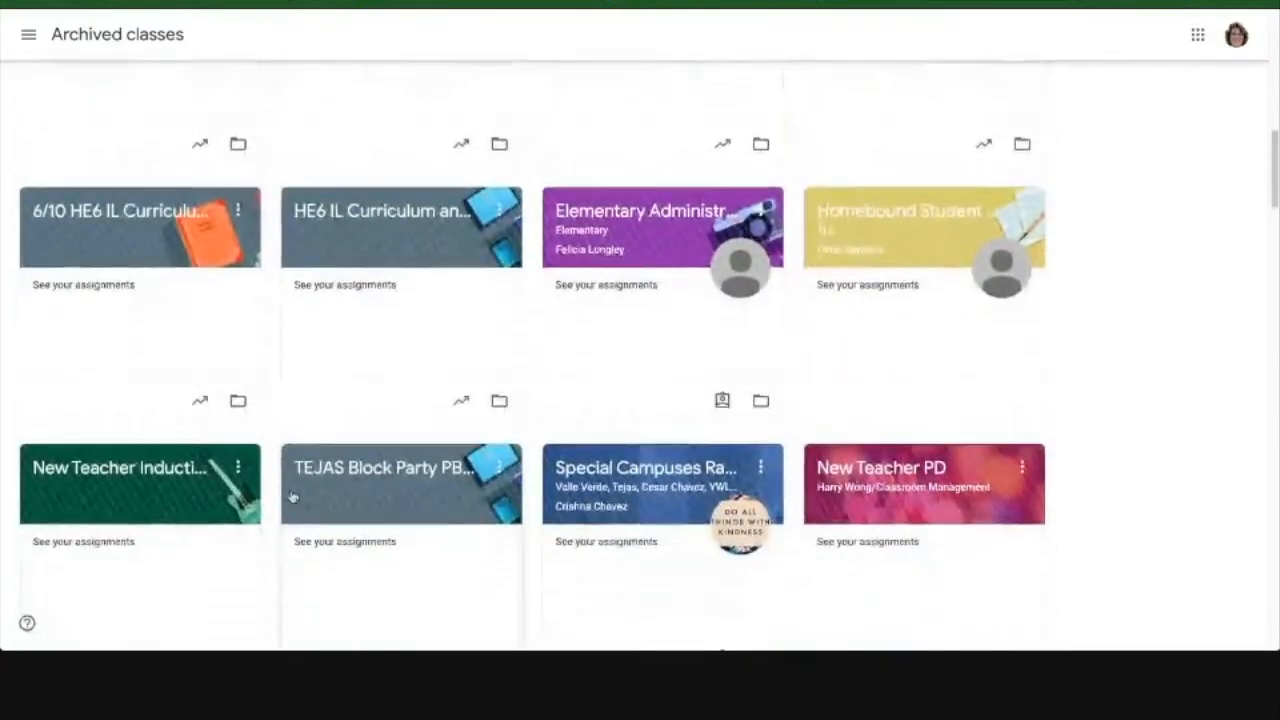
{"action": "scroll", "scroll_direction": "down", "scroll_amount": 3}
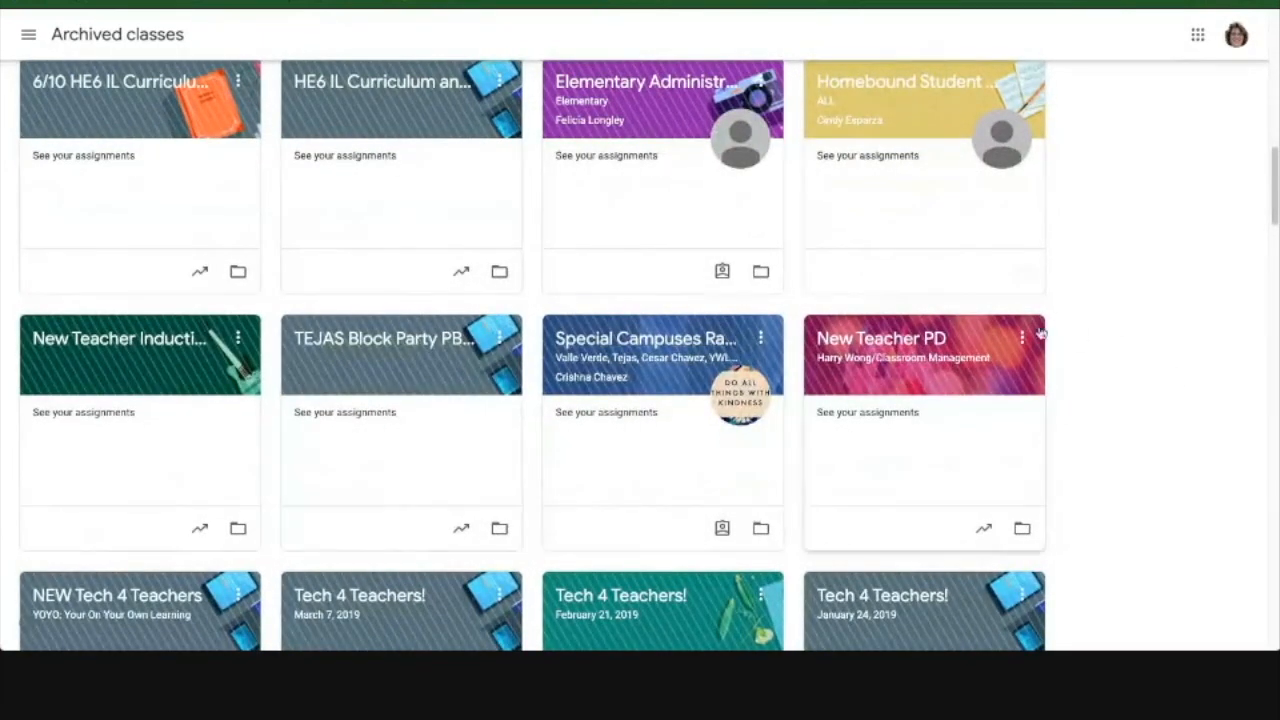
{"action": "left_click", "coordinate": [1020, 336]}
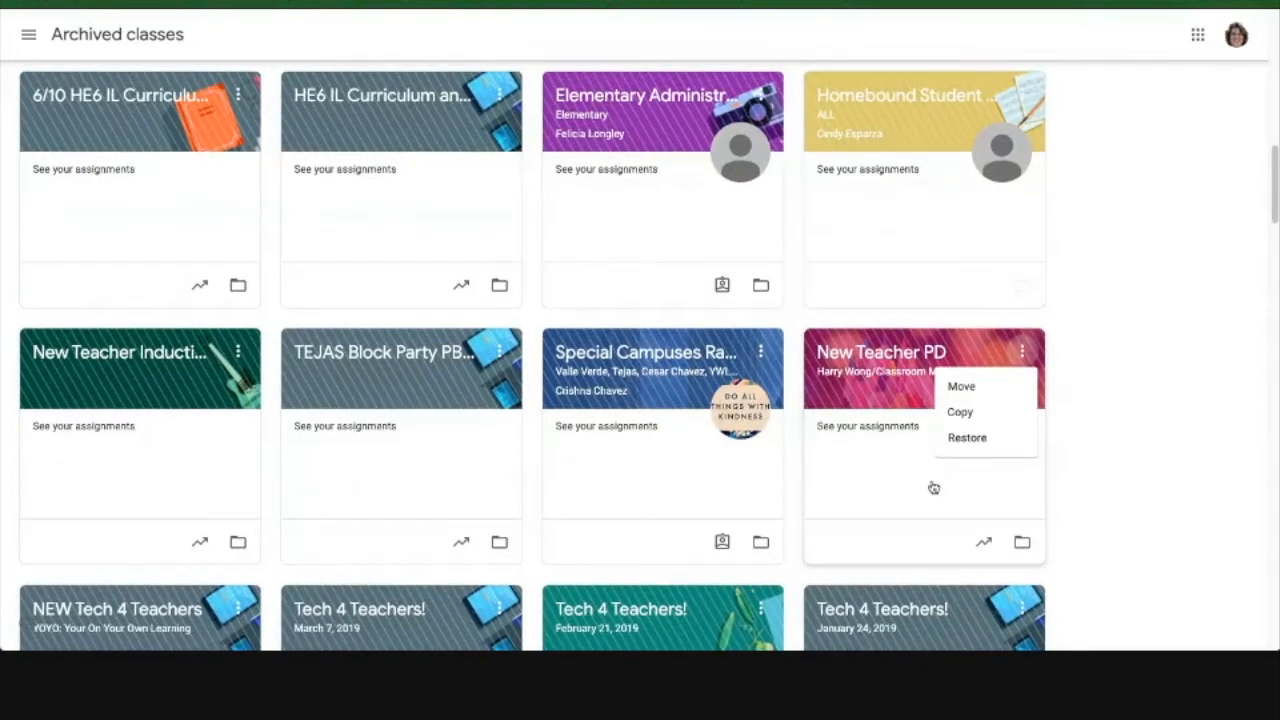
{"action": "mouse_move", "coordinate": [896, 516]}
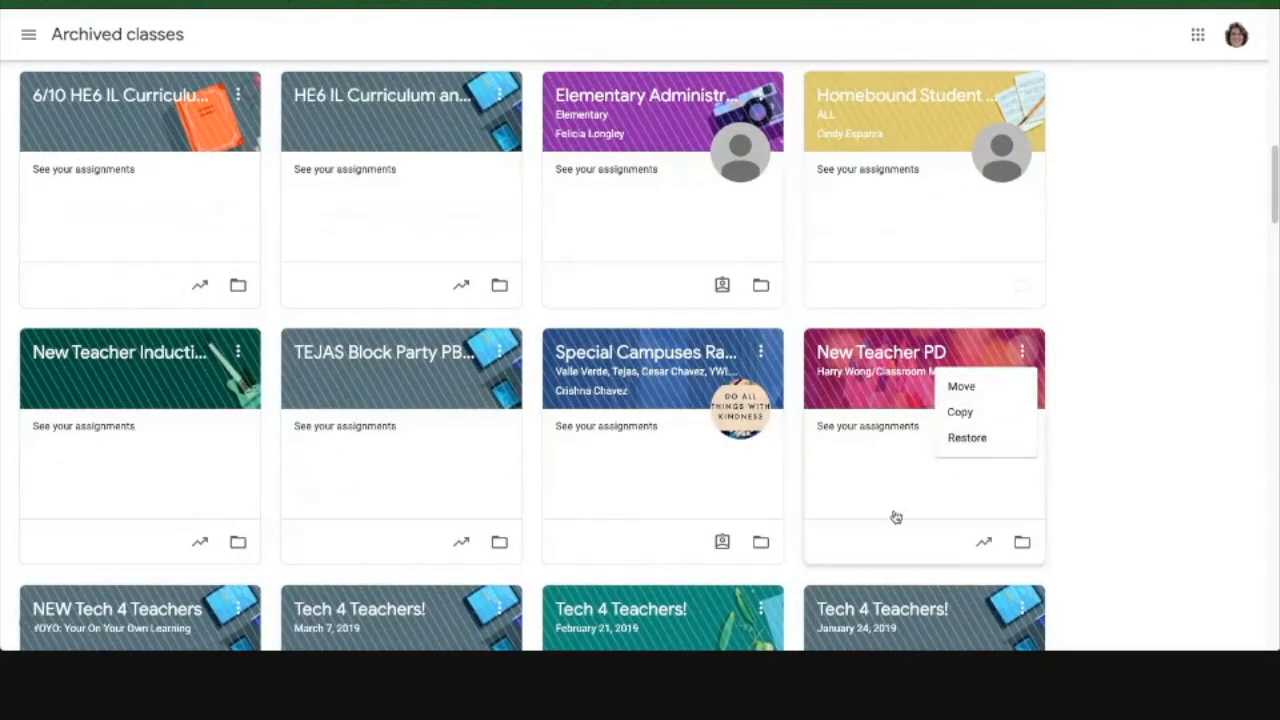
{"action": "mouse_move", "coordinate": [910, 396]}
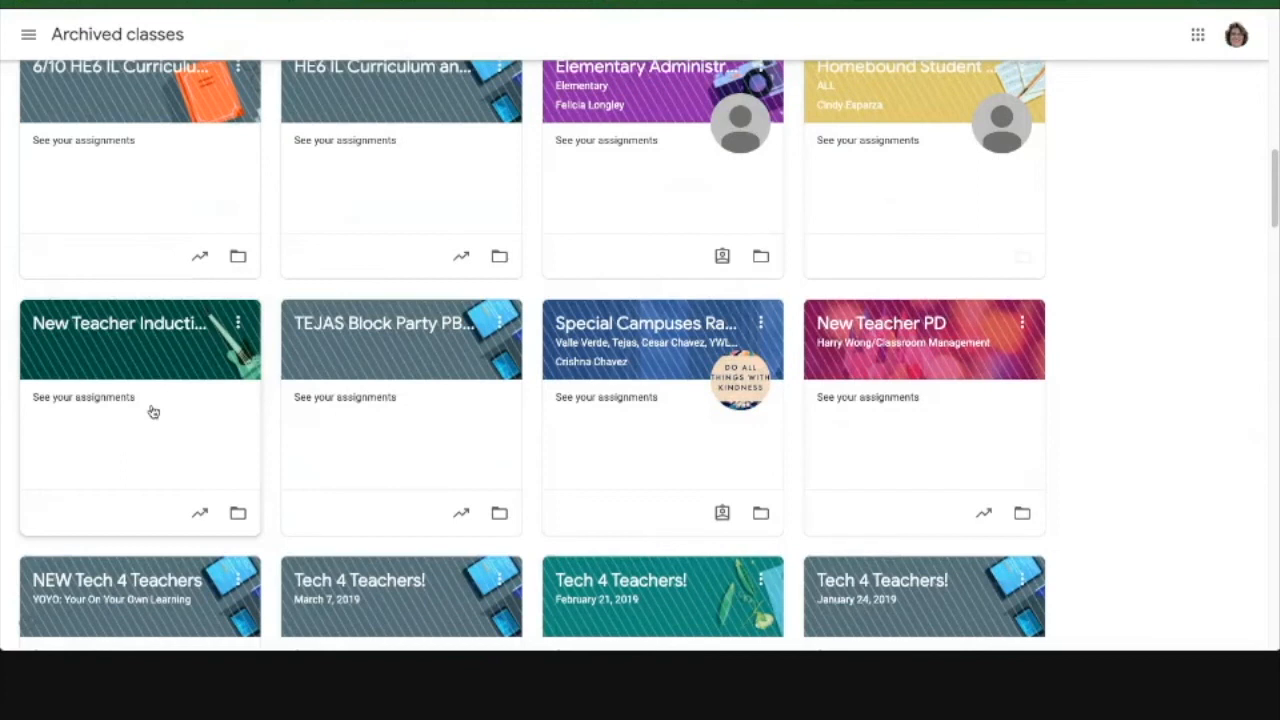
{"action": "scroll", "scroll_direction": "down", "scroll_amount": 3}
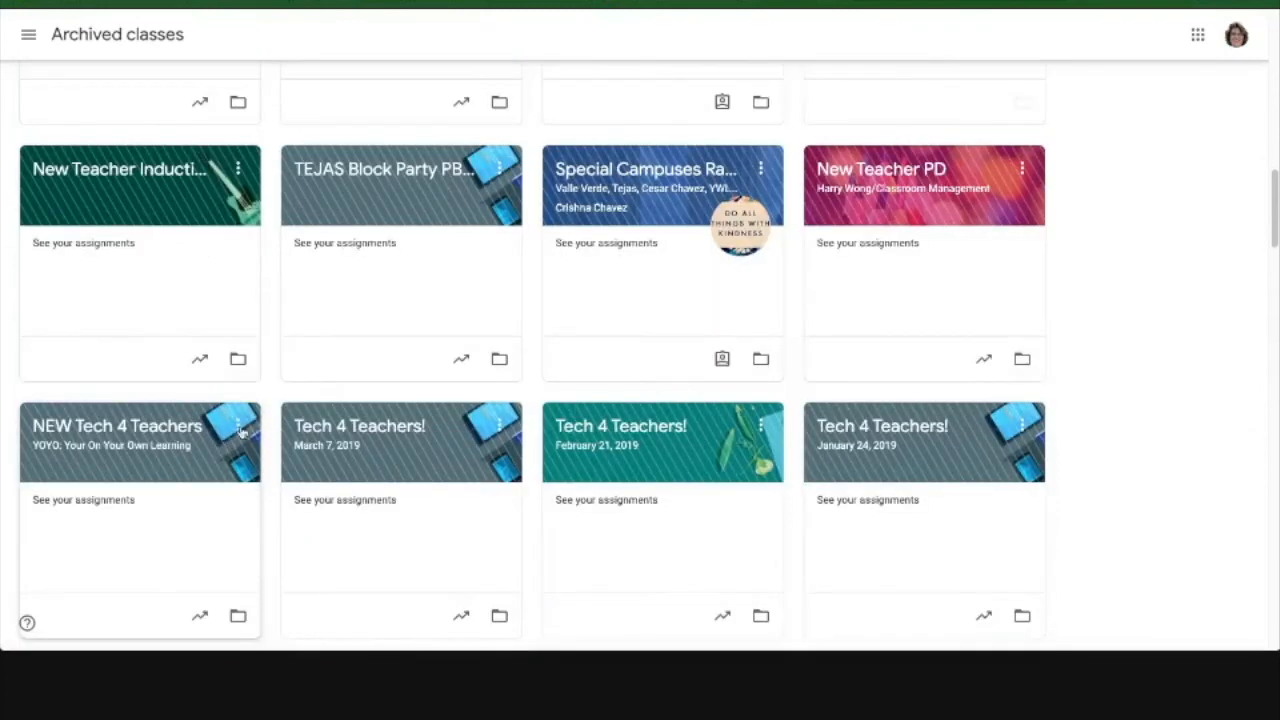
Step: Show the Move, Copy, Restore and Delete actions for the NEW Tech 4 Teachers card
{"action": "left_click", "coordinate": [240, 420]}
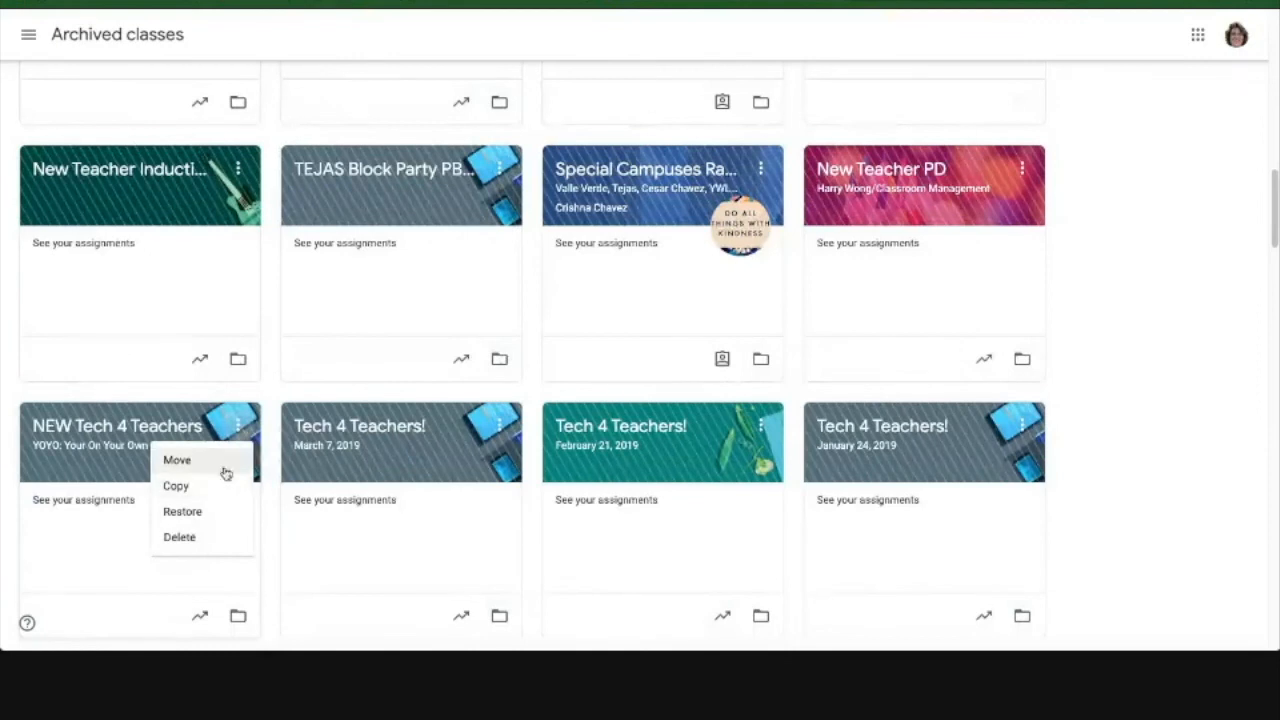
{"action": "mouse_move", "coordinate": [180, 542]}
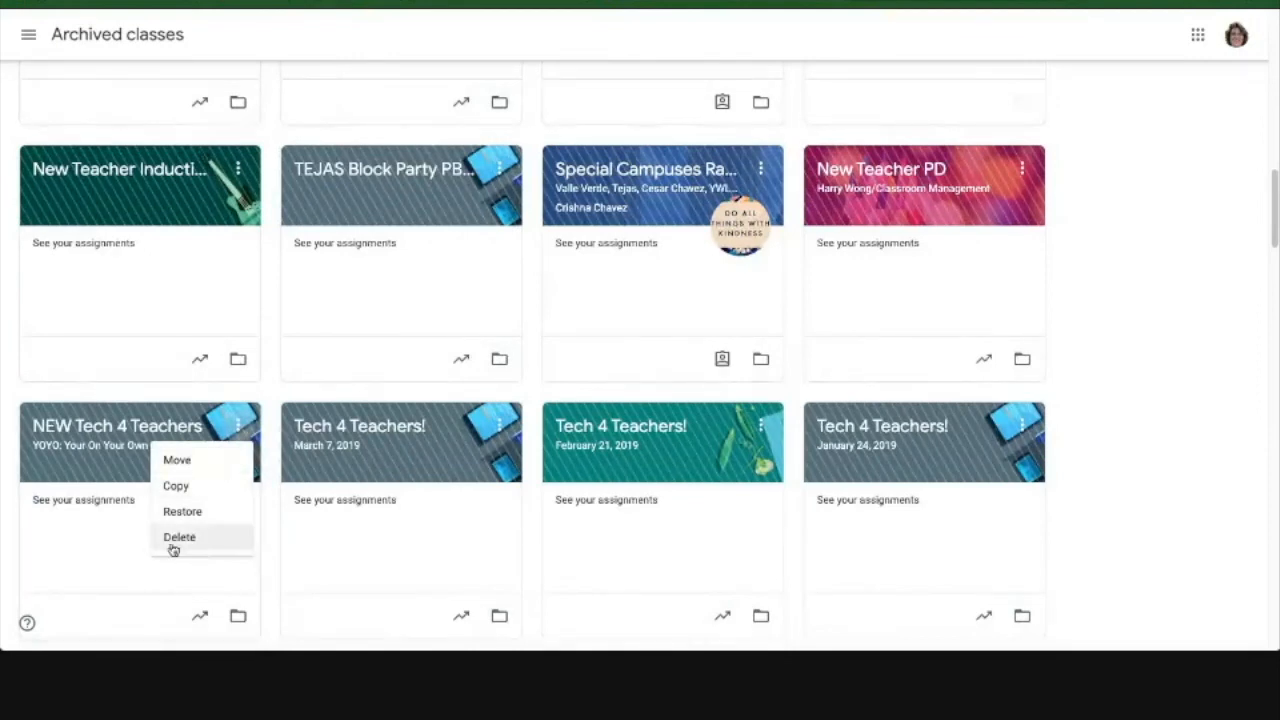
{"action": "mouse_move", "coordinate": [184, 510]}
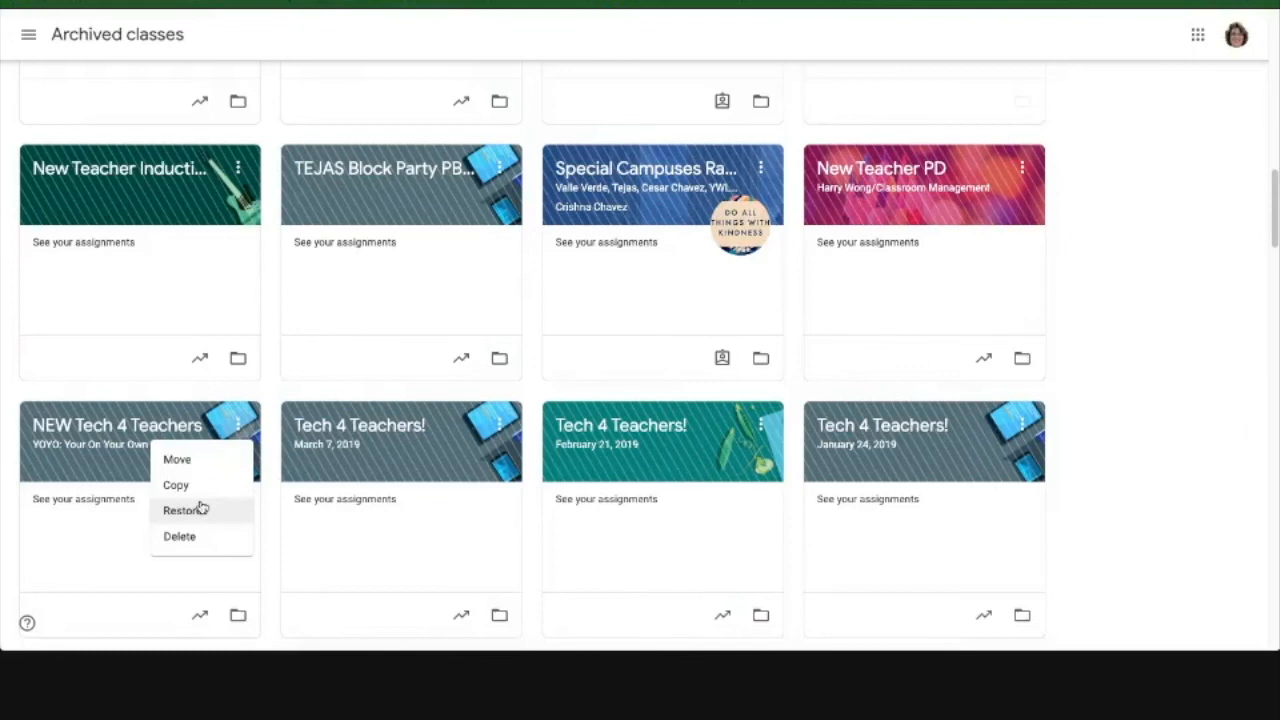
{"action": "mouse_move", "coordinate": [232, 512]}
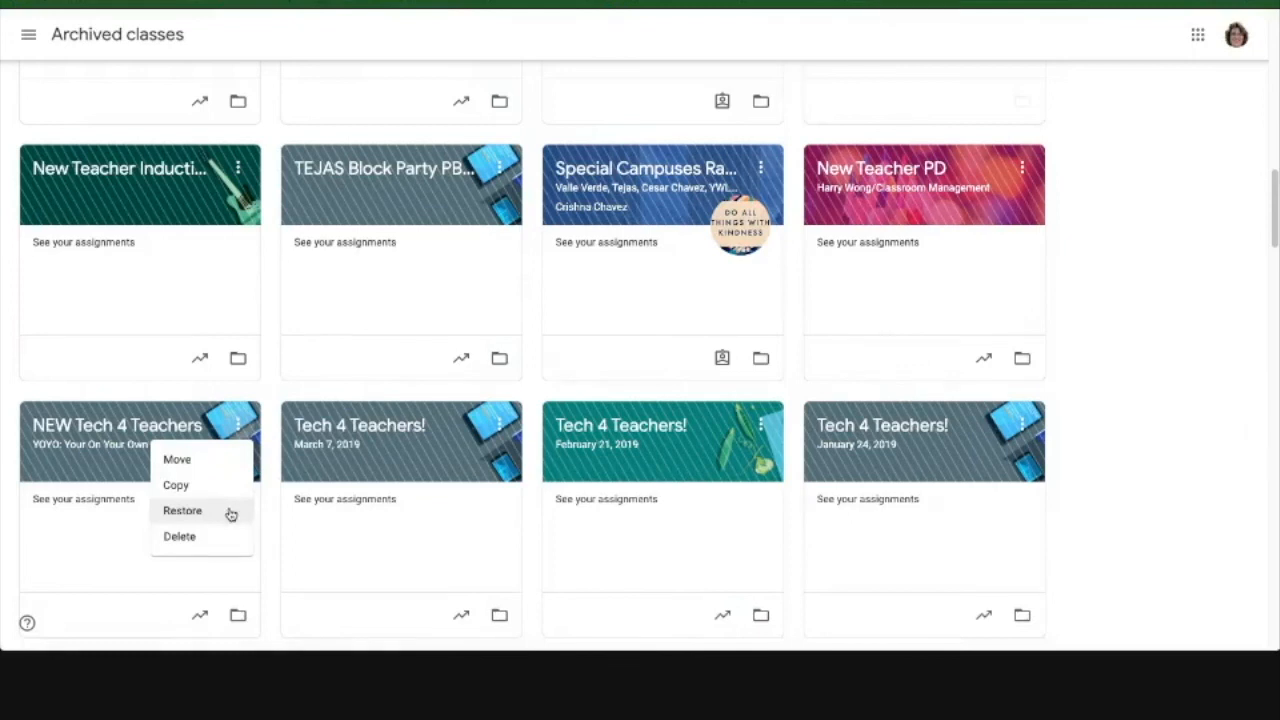
{"action": "scroll", "scroll_direction": "down", "scroll_amount": 3}
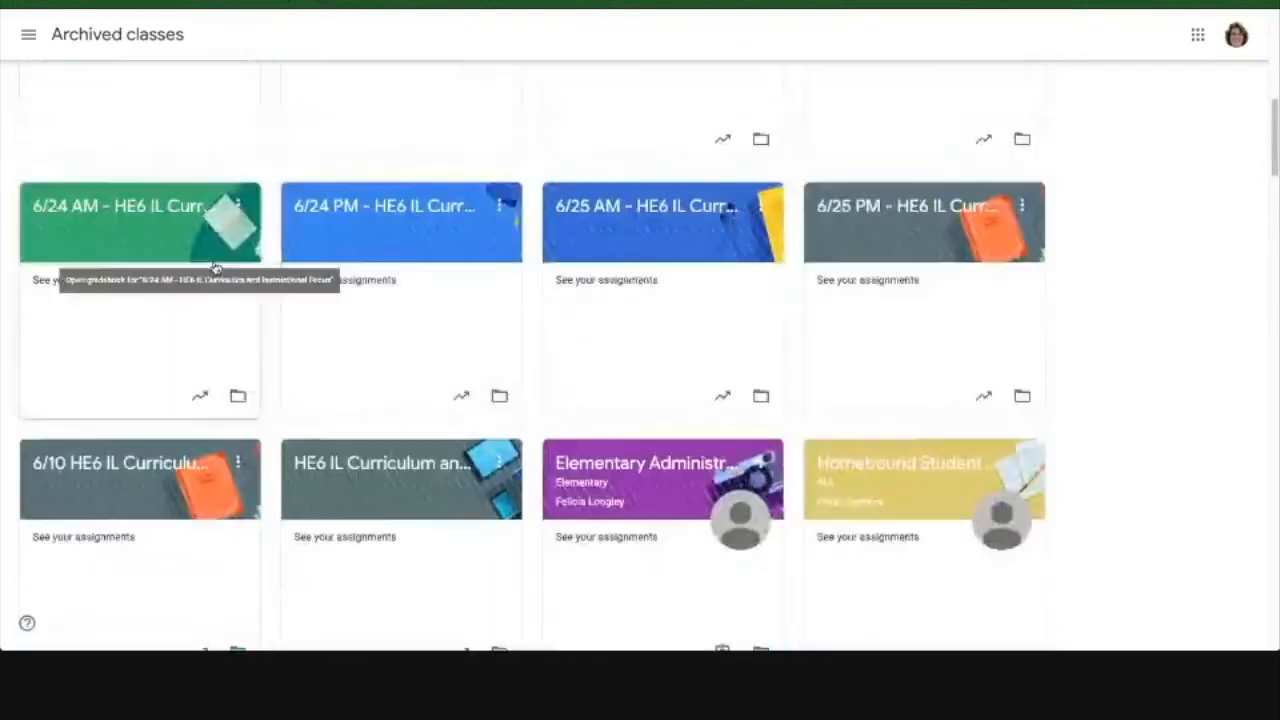
Step: Dismiss the card menu, leaving Badge Practice Class and 6/30 HE6 IL Curriculum cards visible
{"action": "scroll", "scroll_direction": "up", "scroll_amount": 3}
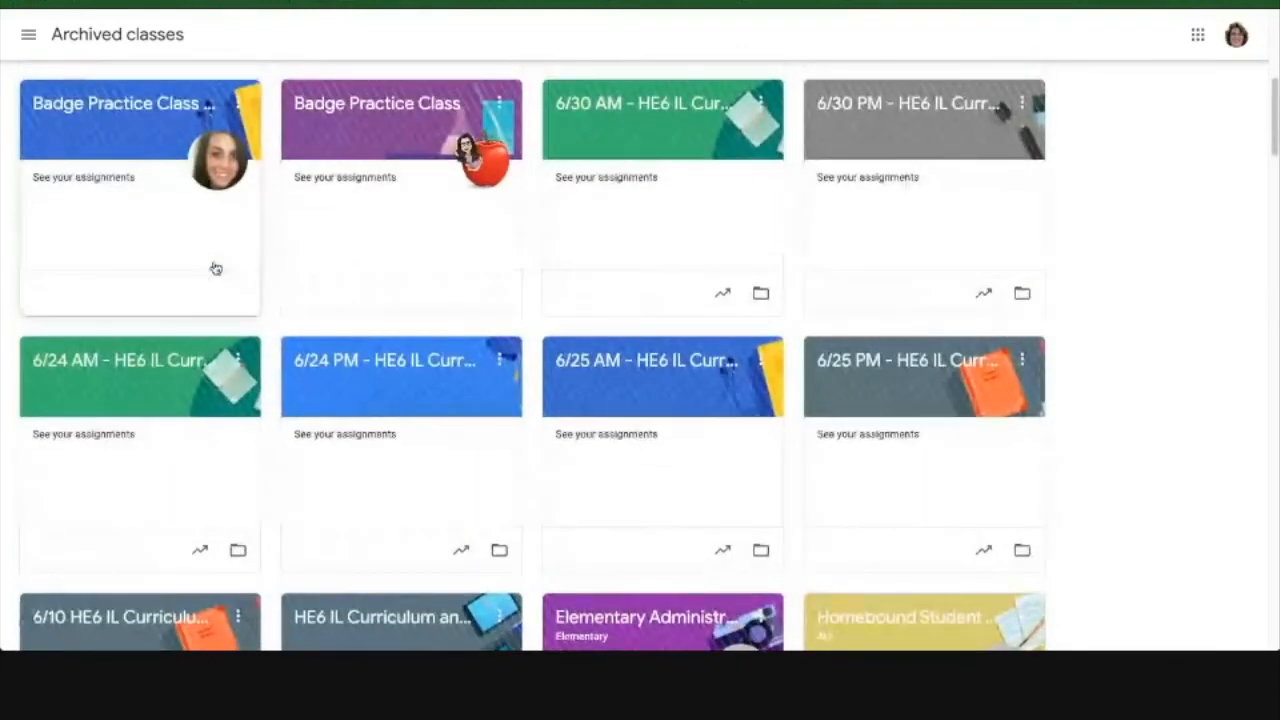
{"action": "scroll", "scroll_direction": "down", "scroll_amount": 3}
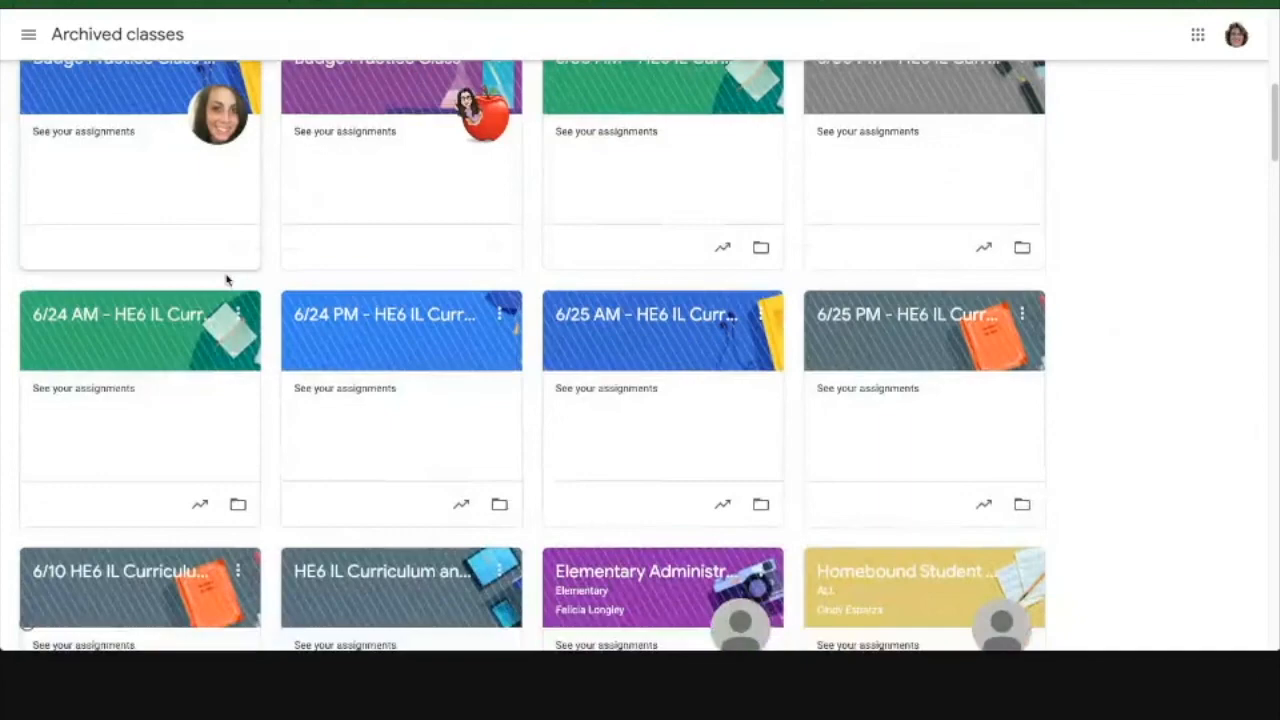